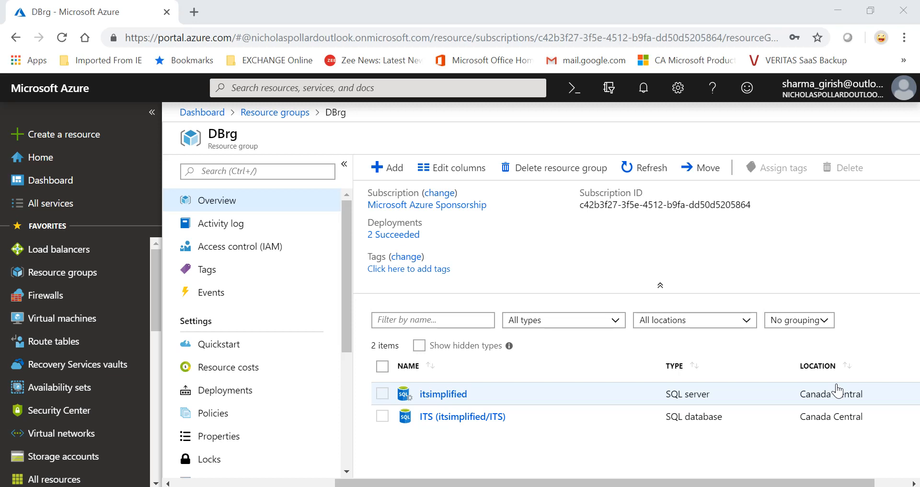
mouse_move(506, 479)
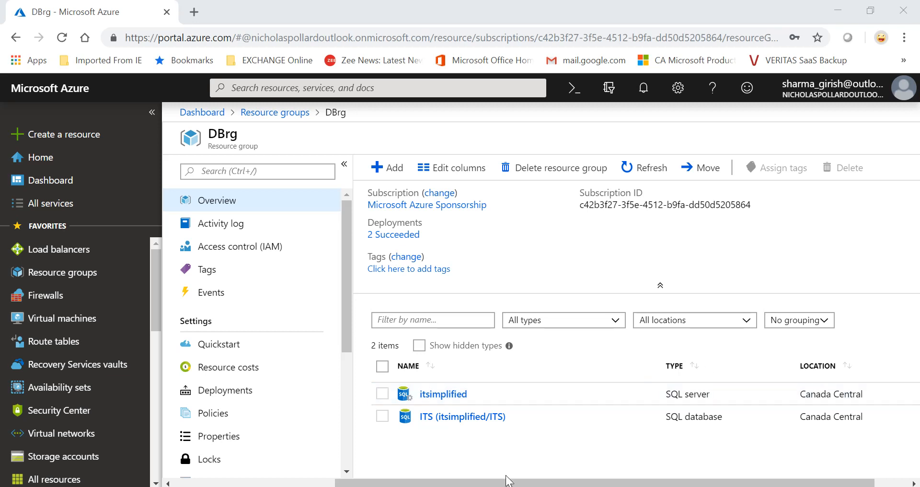
mouse_move(534, 416)
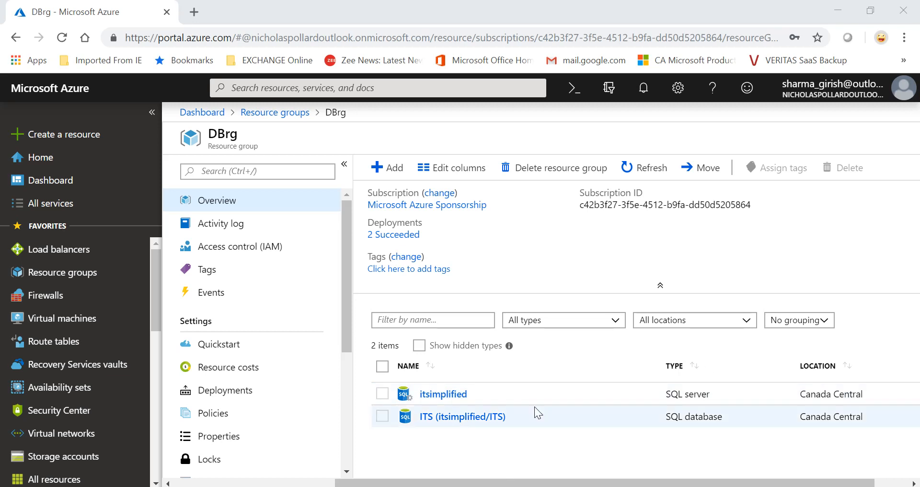
mouse_move(854, 370)
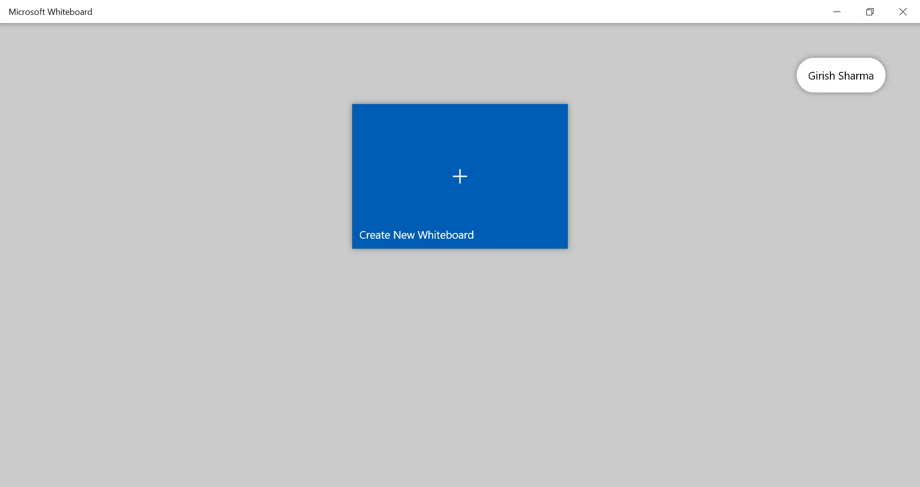
On a new whiteboard, label East Canada, finish the Geo Replication label, circle Central Canada and tick East Canada
click(459, 176)
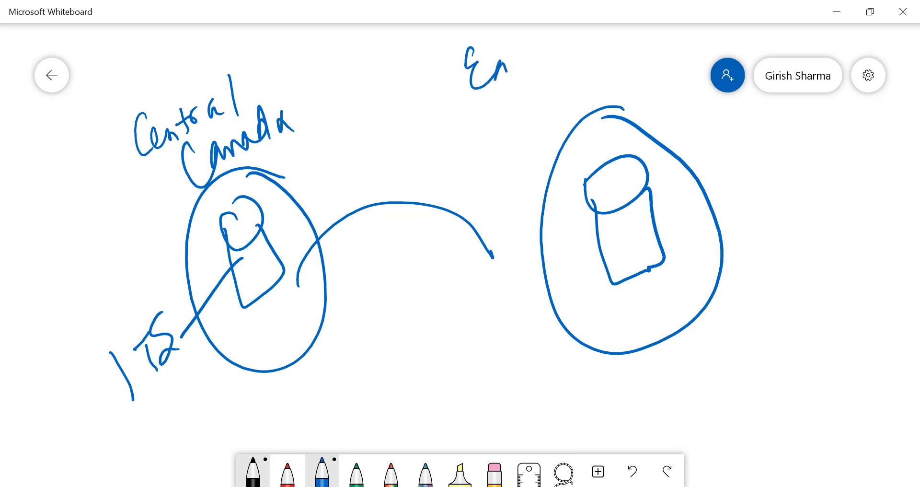
drag(505, 64, 548, 111)
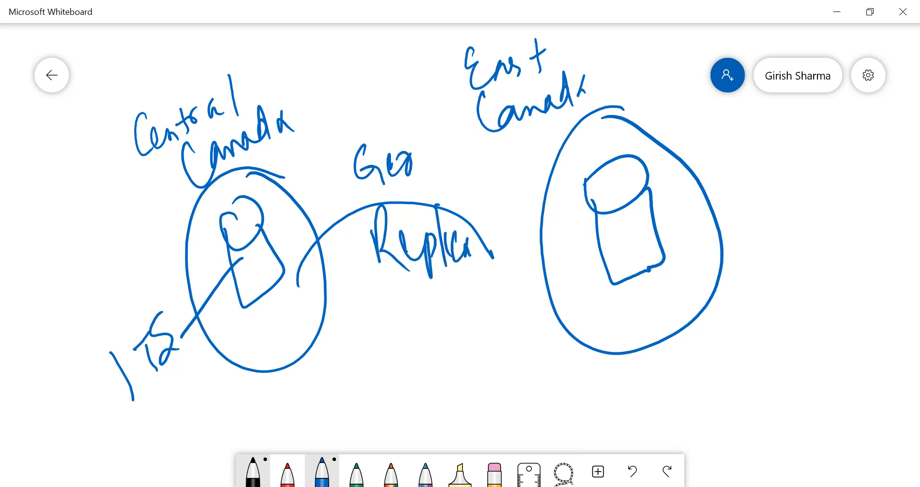
drag(458, 241, 516, 243)
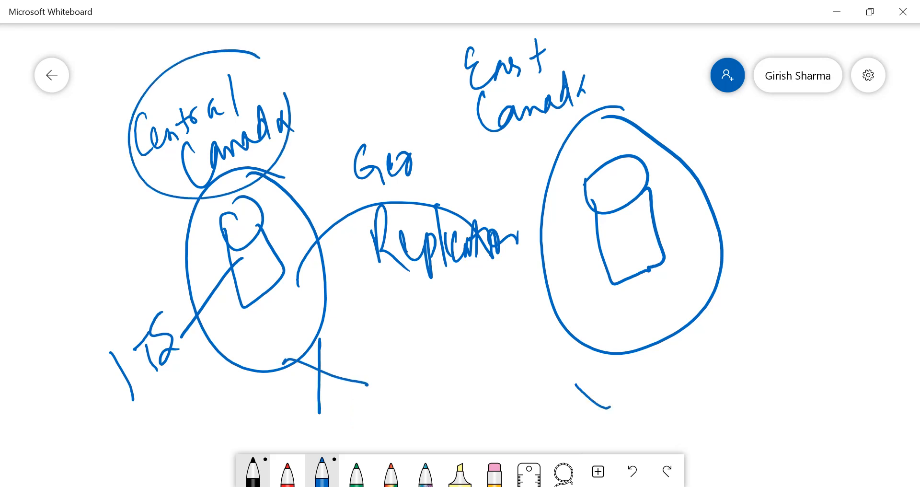
drag(580, 390, 763, 241)
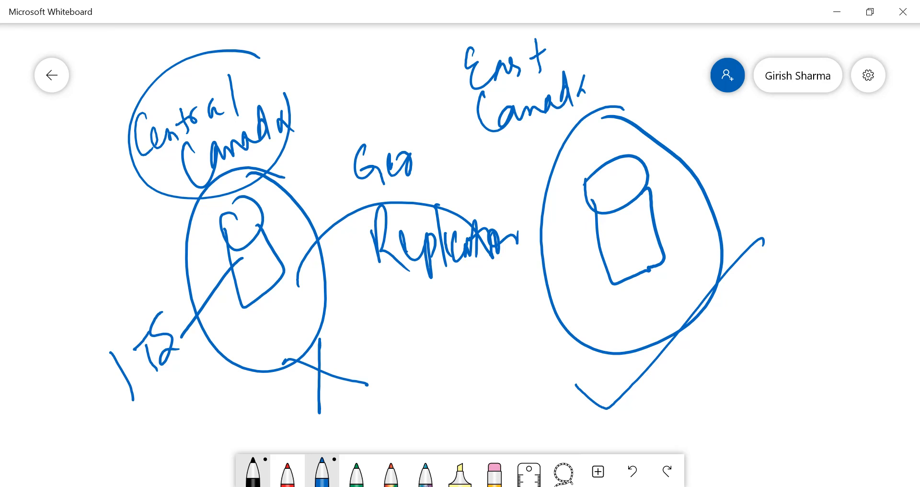
mouse_move(691, 395)
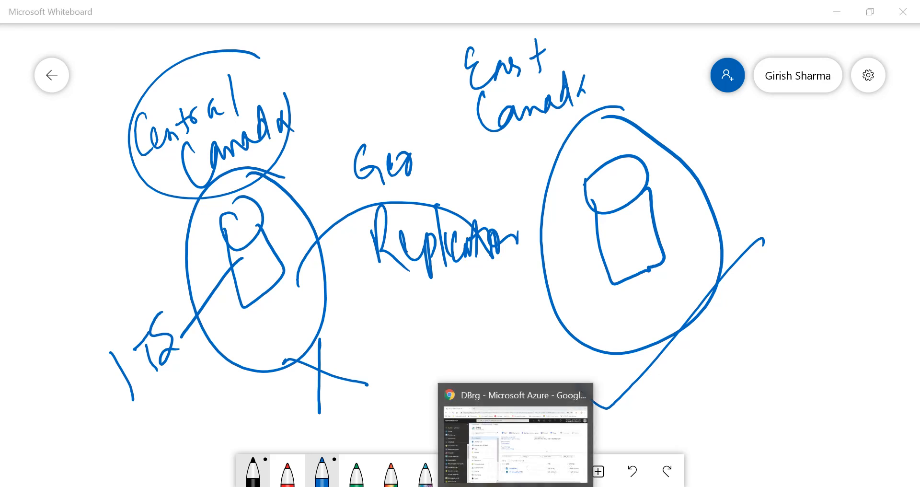
From the DBrg resource group, reach the ITS database's Geo-Replication settings
click(514, 434)
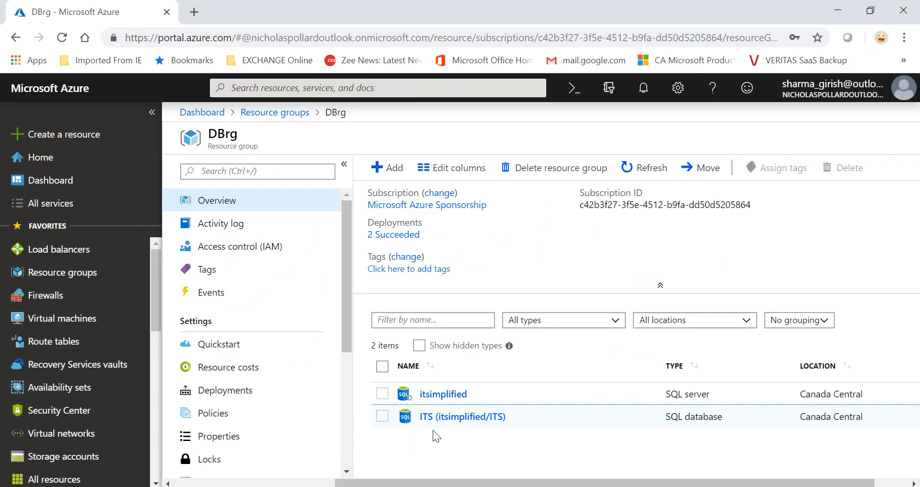
mouse_move(445, 427)
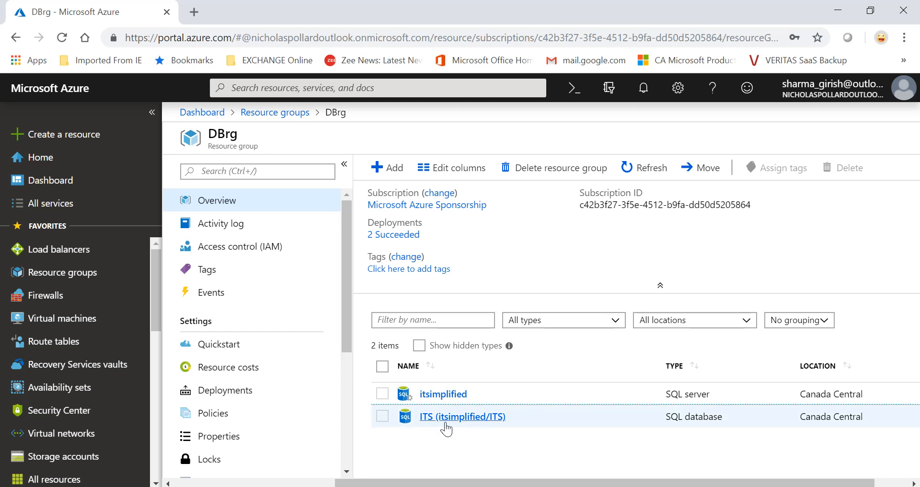
click(462, 417)
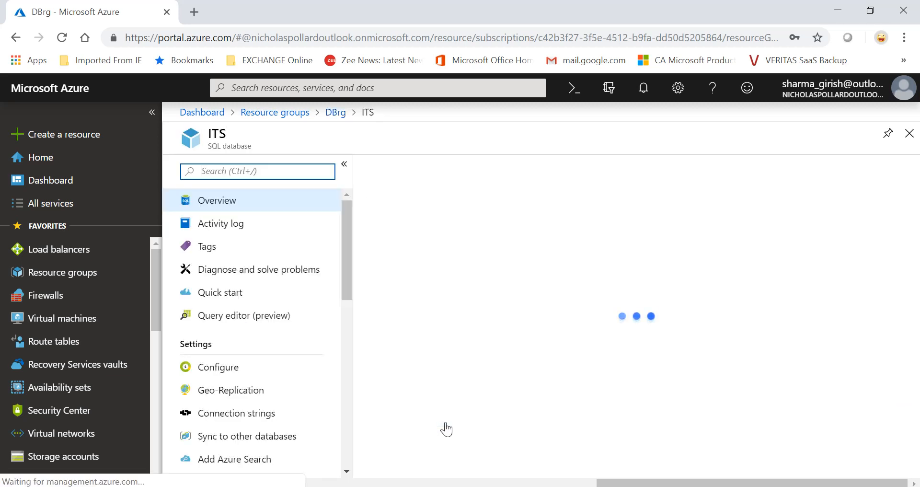
scroll(down, 3)
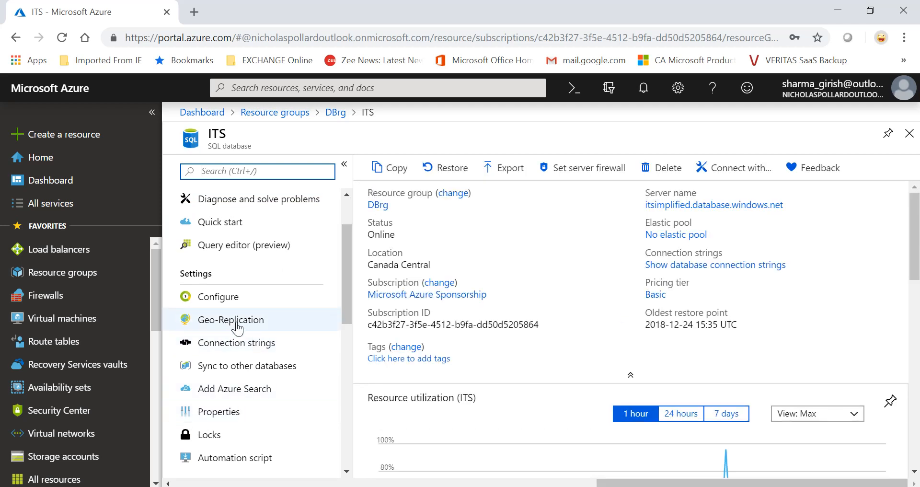
click(231, 320)
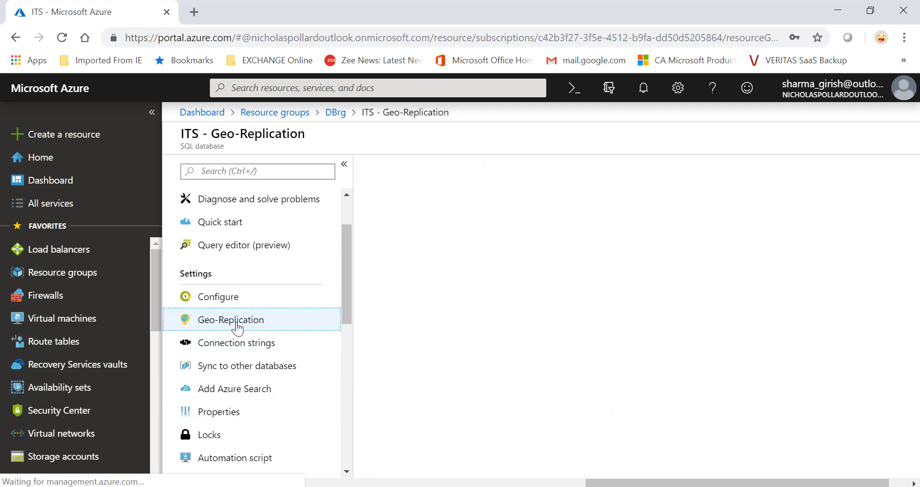
click(231, 319)
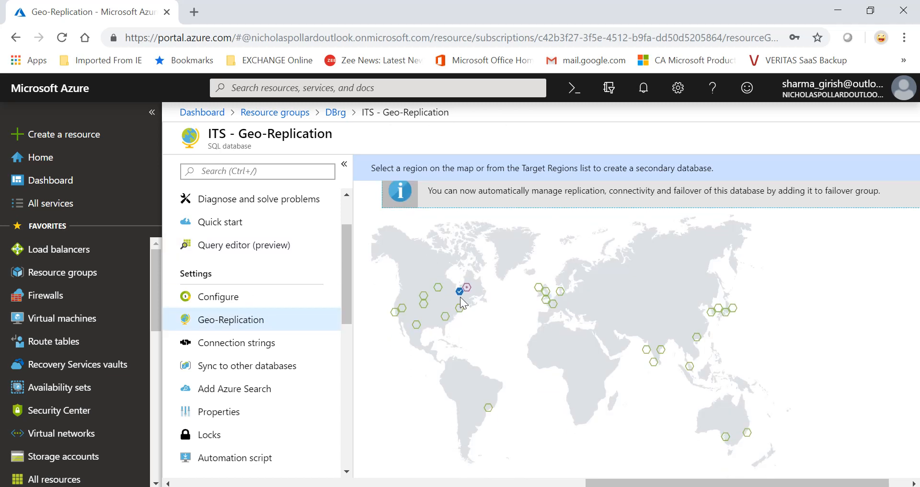
Review the Target Regions list down to Canada East on the Geo-Replication page
scroll(down, 3)
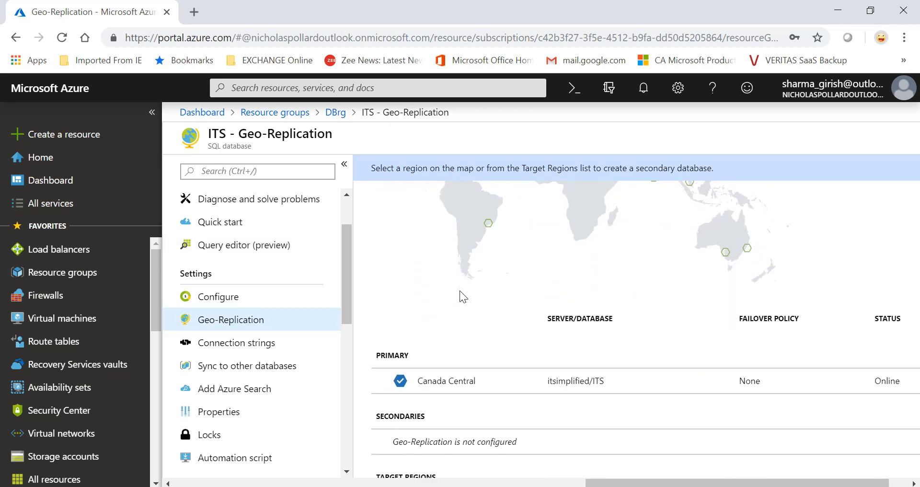
mouse_move(498, 373)
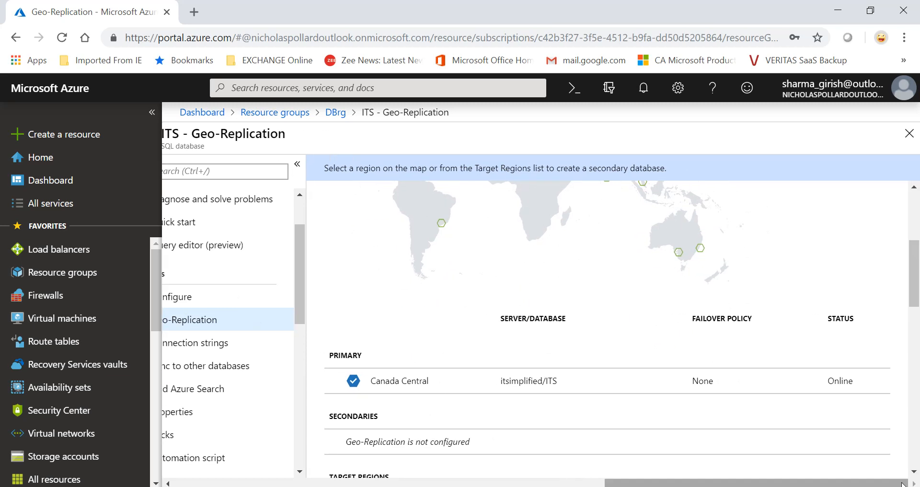
scroll(down, 3)
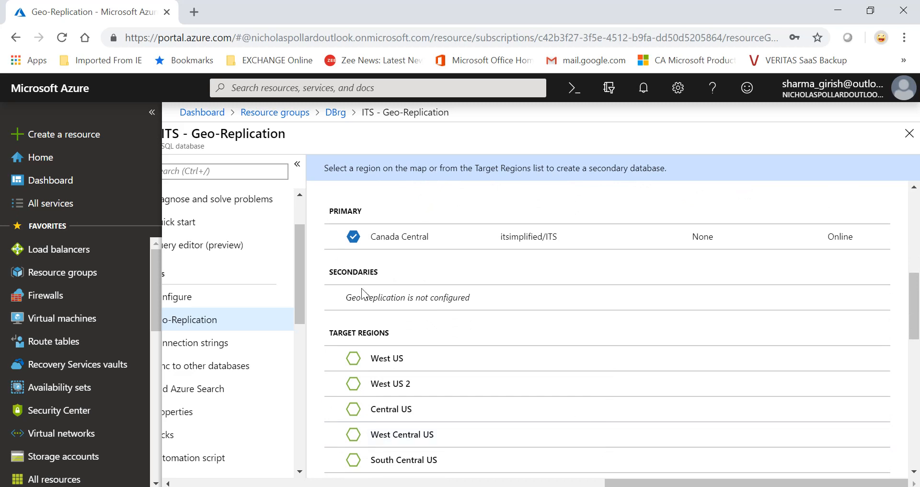
mouse_move(441, 291)
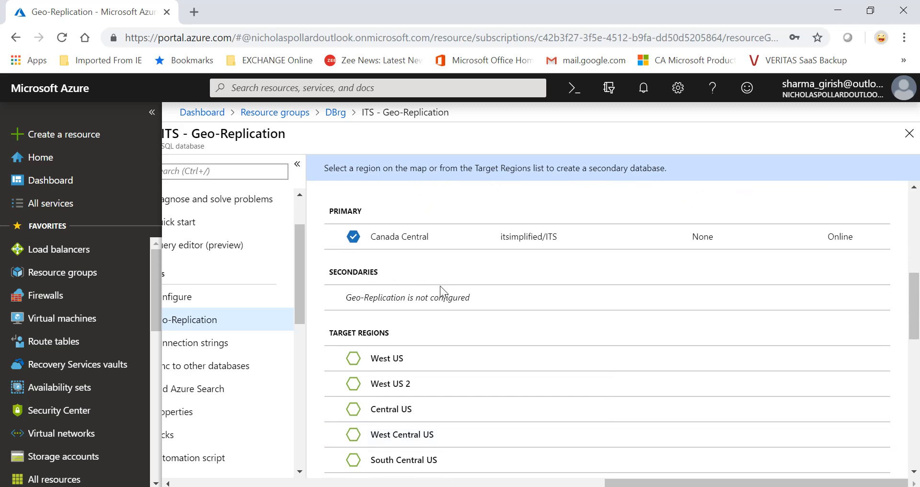
scroll(down, 3)
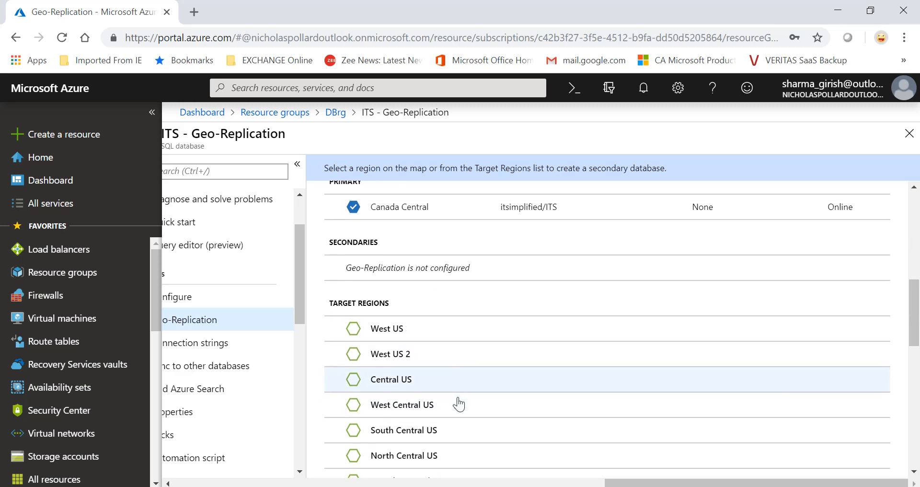
scroll(up, 3)
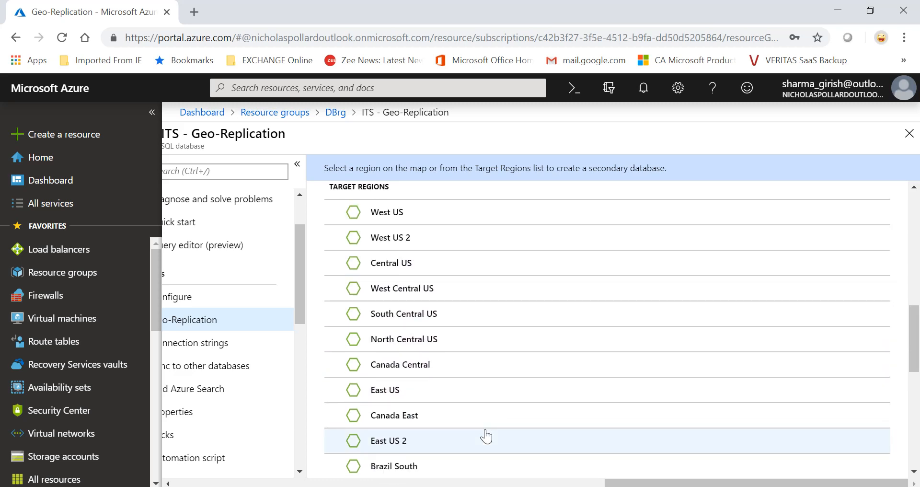
mouse_move(351, 424)
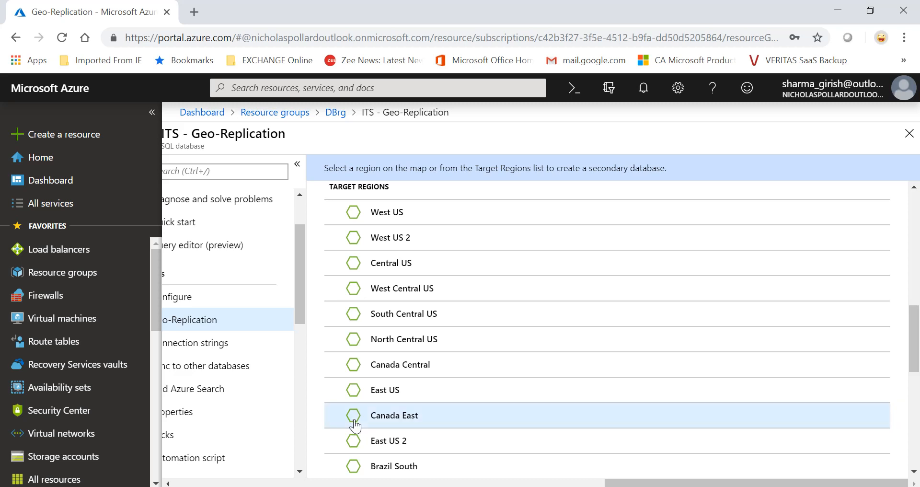
Choose Canada East as the region for the new ITS readable secondary
click(394, 415)
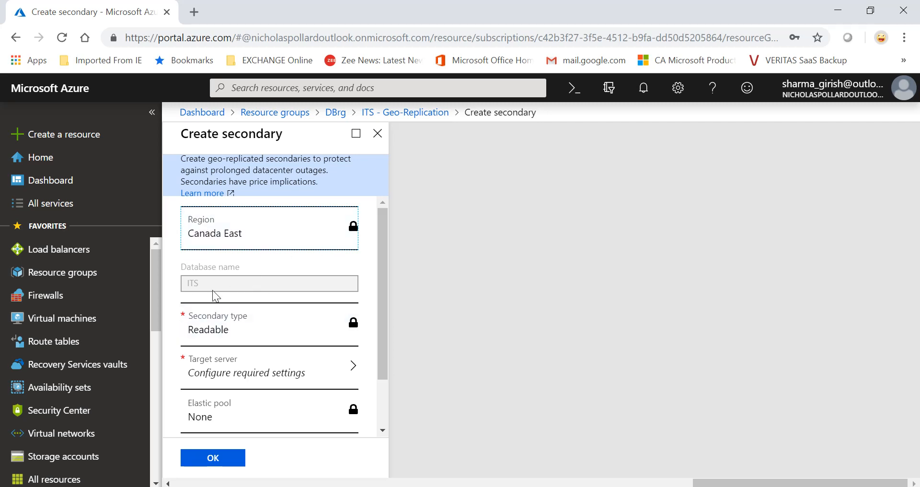
mouse_move(221, 342)
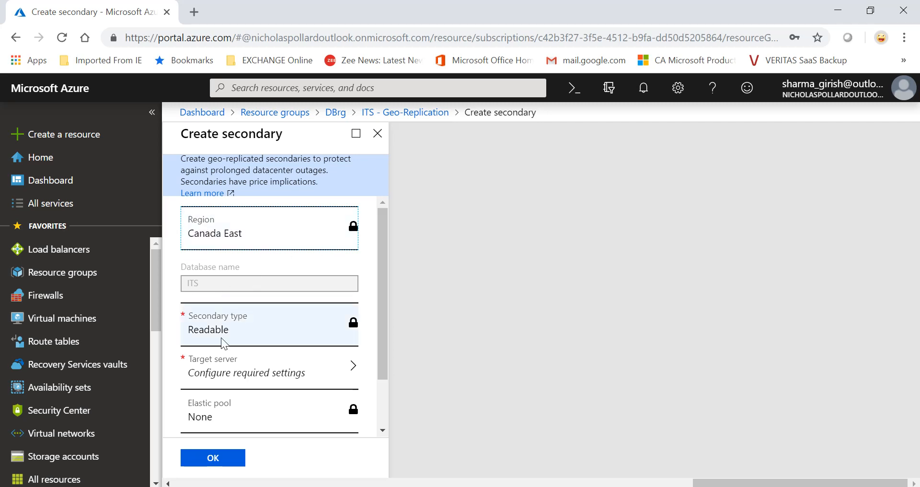
mouse_move(303, 336)
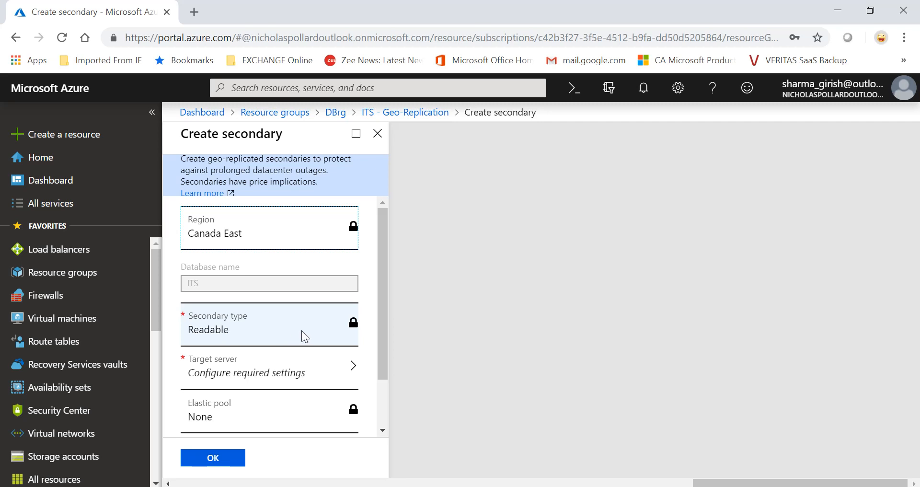
scroll(down, 3)
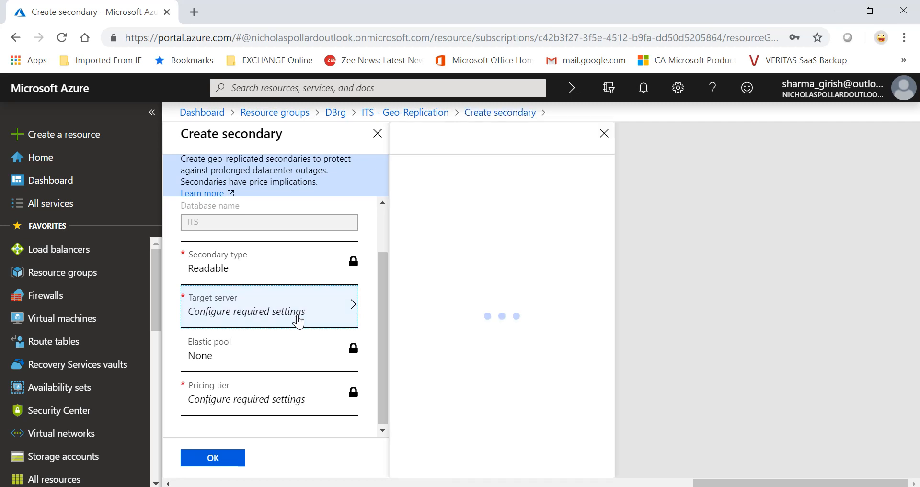
Create new target server itsimplifiedreplica with admin login Giri and matching password, and select it
click(270, 306)
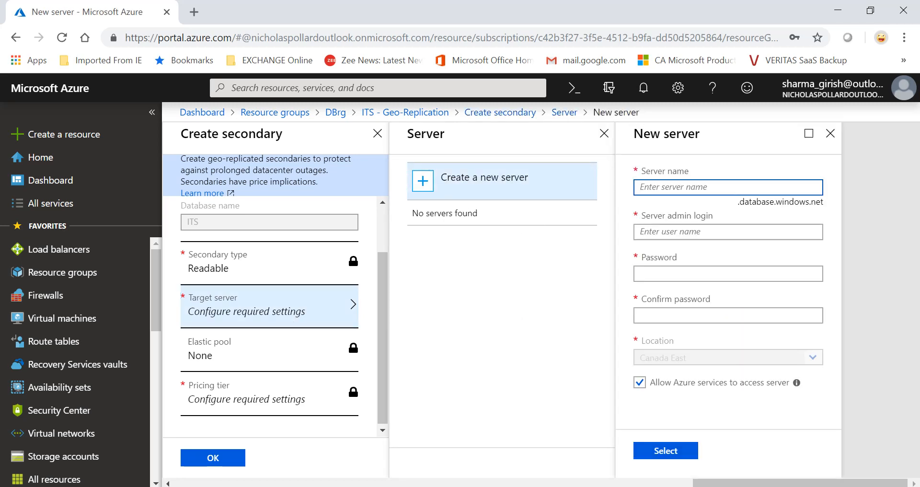
text(itsimplifiedreplica)
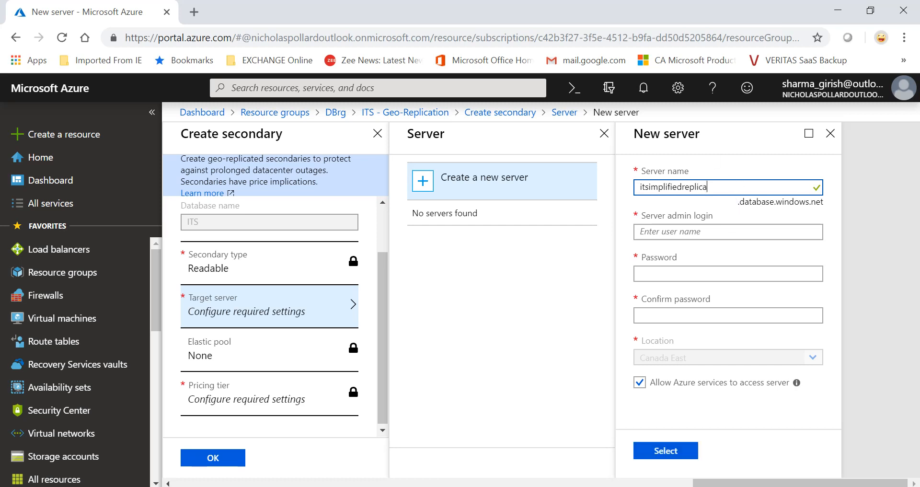
click(728, 231)
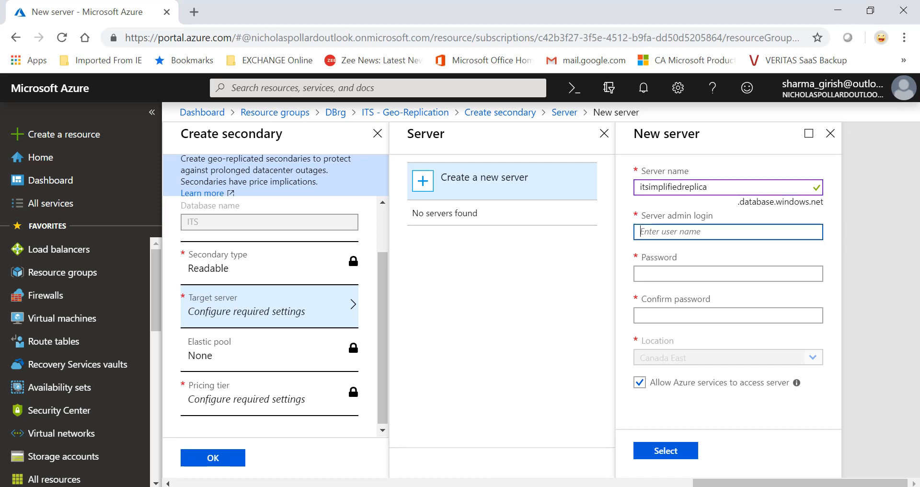
text(Giri)
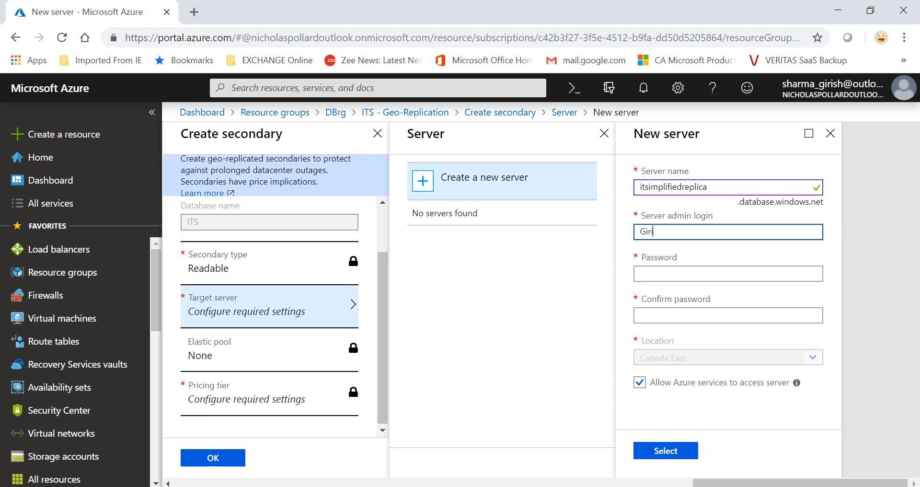
text(•••)
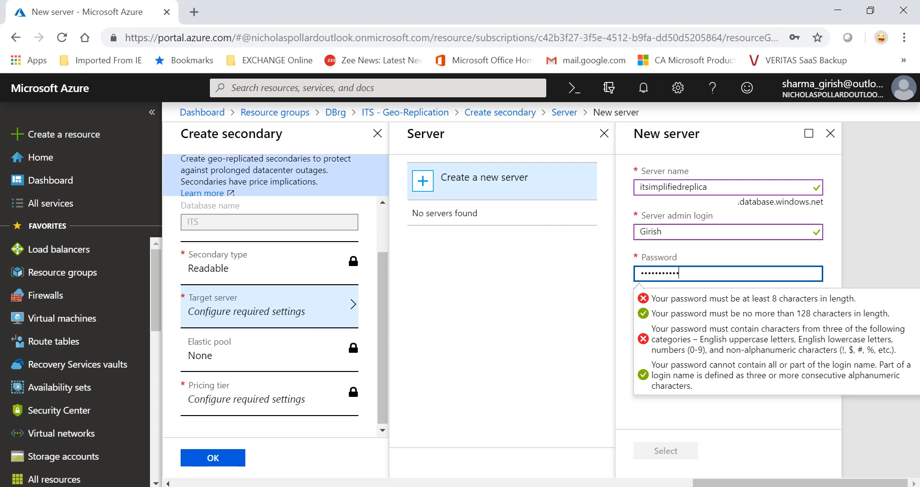
text(*)
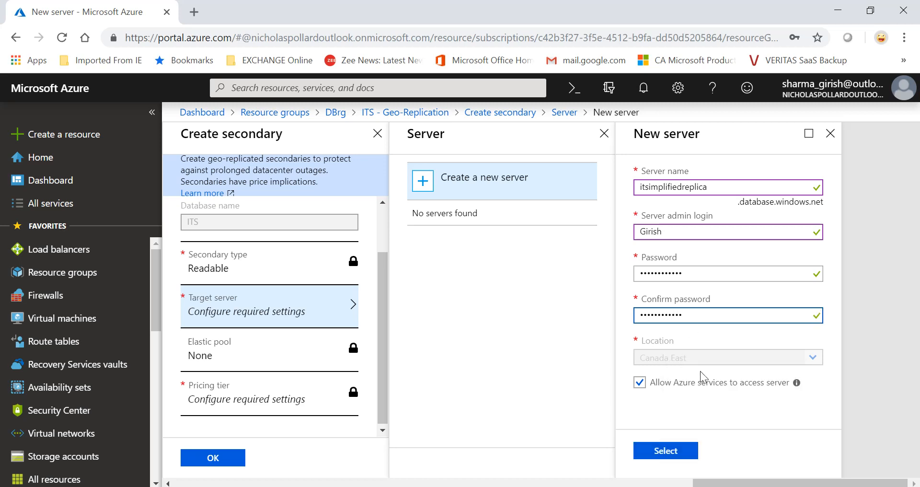
mouse_move(665, 450)
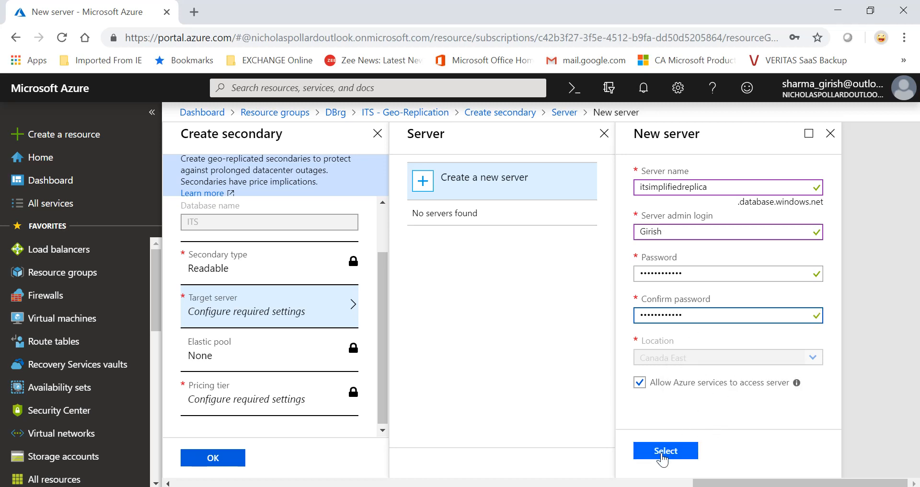
click(665, 451)
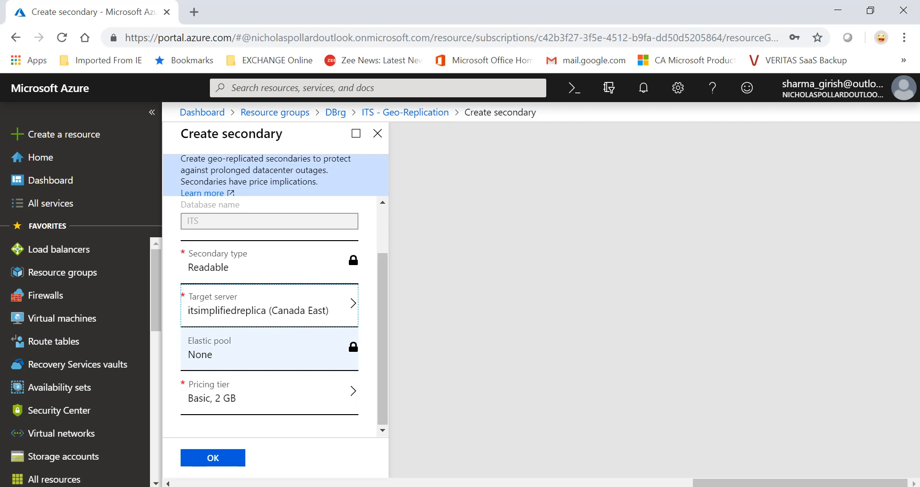
mouse_move(260, 403)
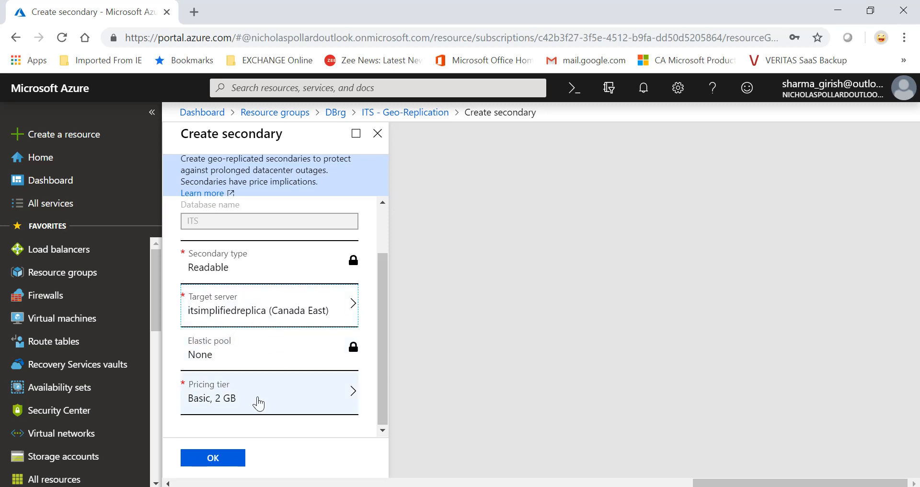
mouse_move(213, 457)
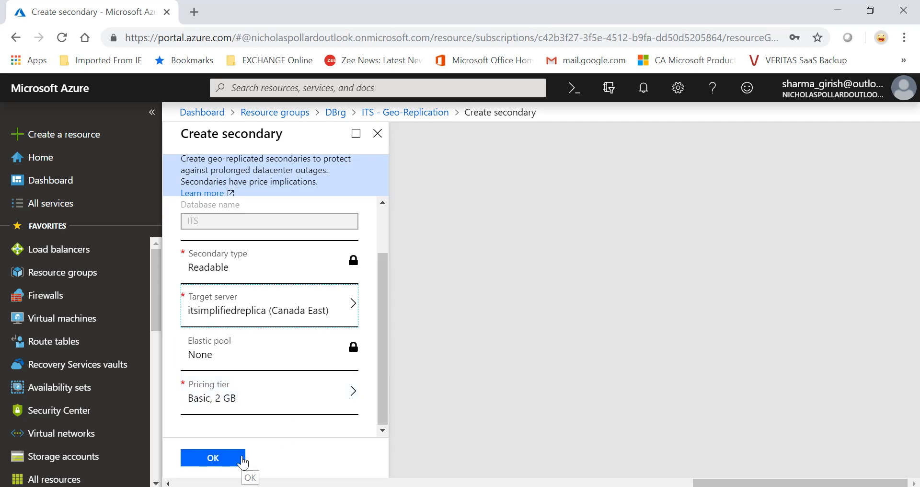
Submit creation of the secondary, check deployment progress in Notifications, and return to DBrg
click(213, 457)
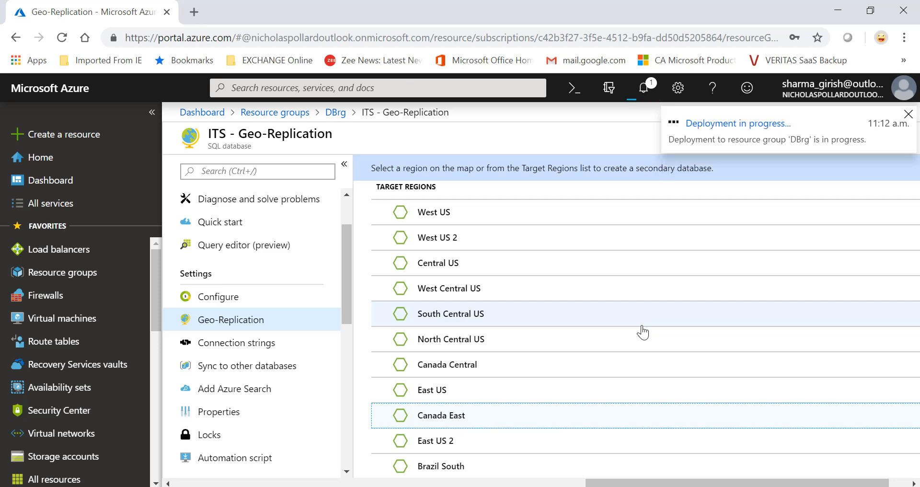
click(643, 87)
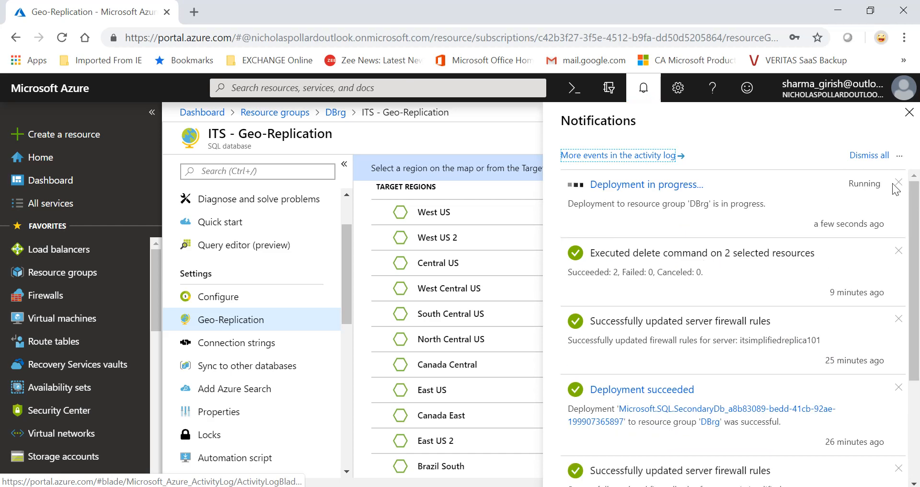
mouse_move(909, 113)
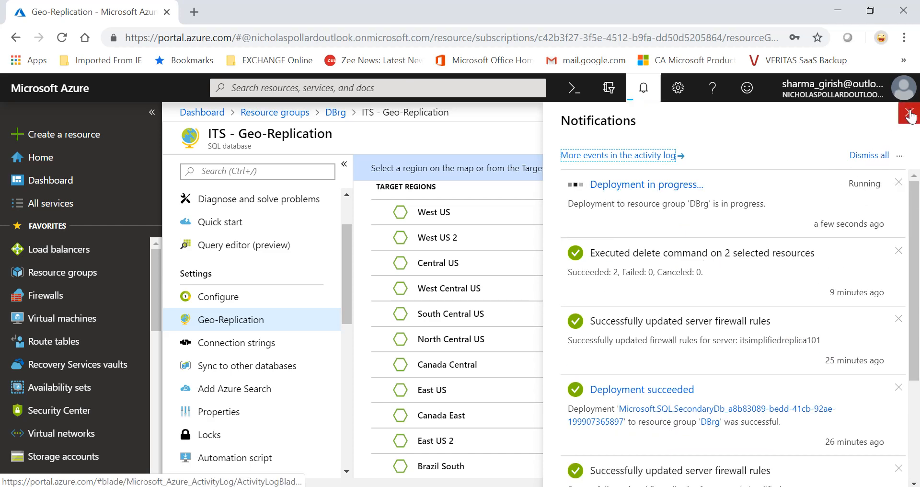
click(909, 113)
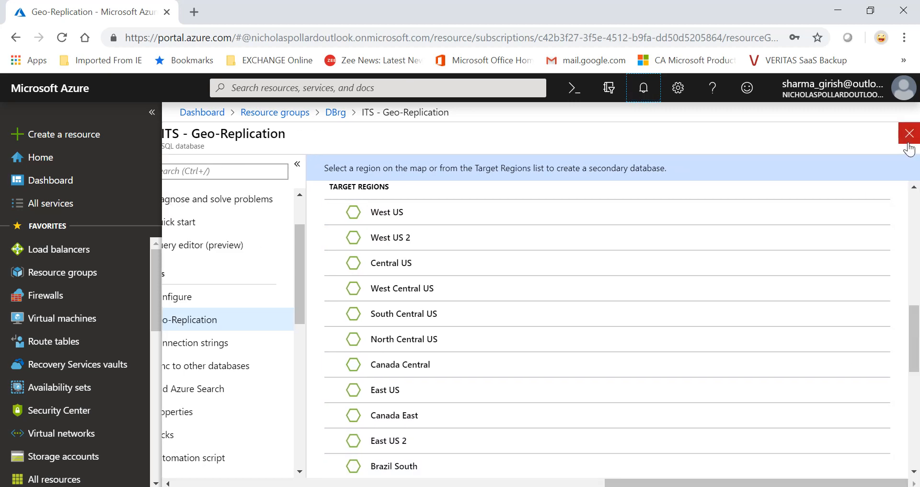
click(908, 133)
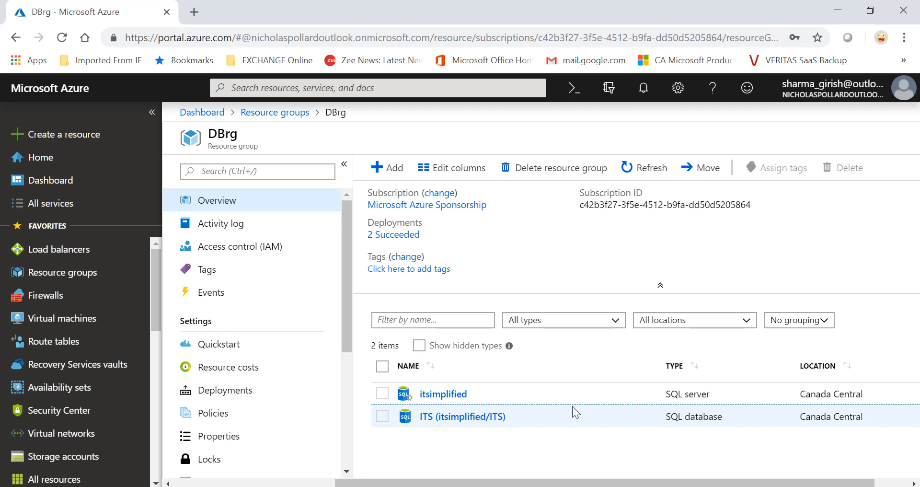
mouse_move(628, 434)
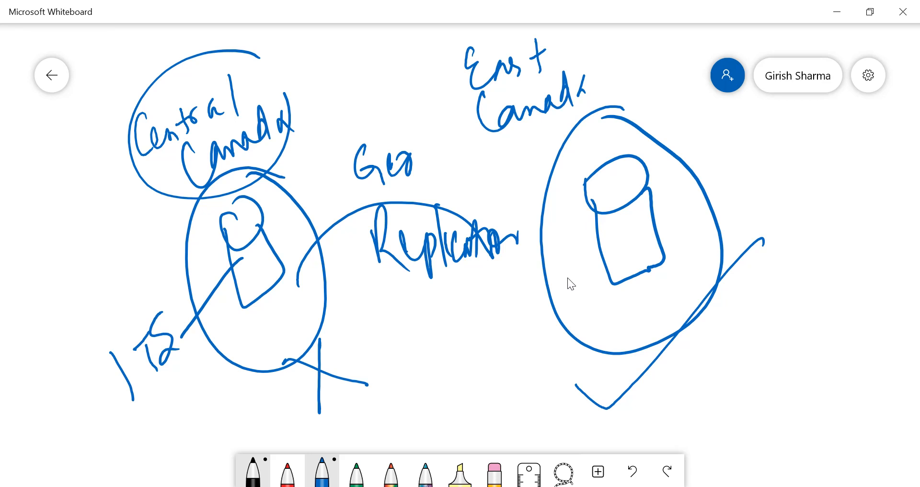
mouse_move(571, 283)
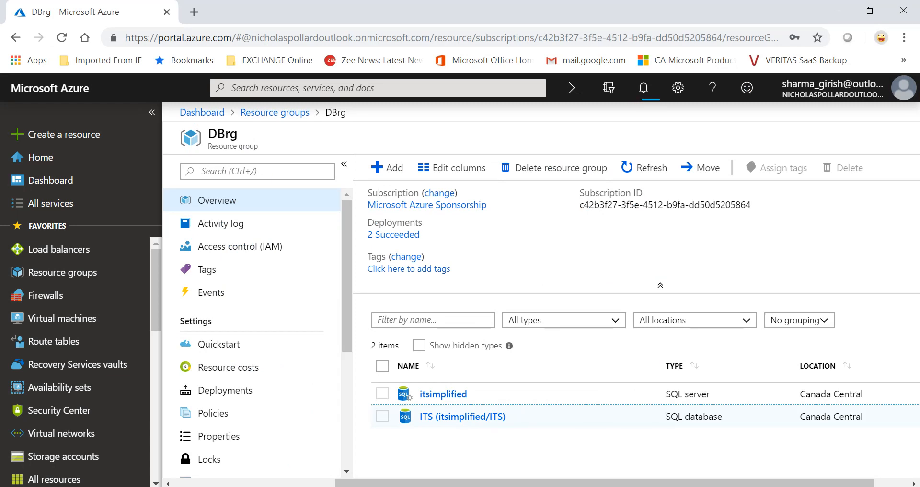
Reopen ITS Geo-Replication and view the Secondaries list showing itsimplifiedreplica/ITS in Canada East
click(461, 417)
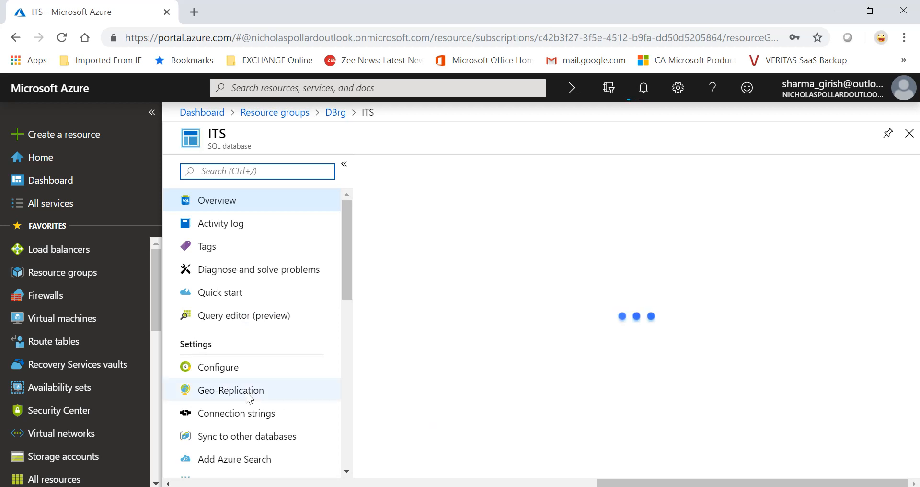
click(215, 200)
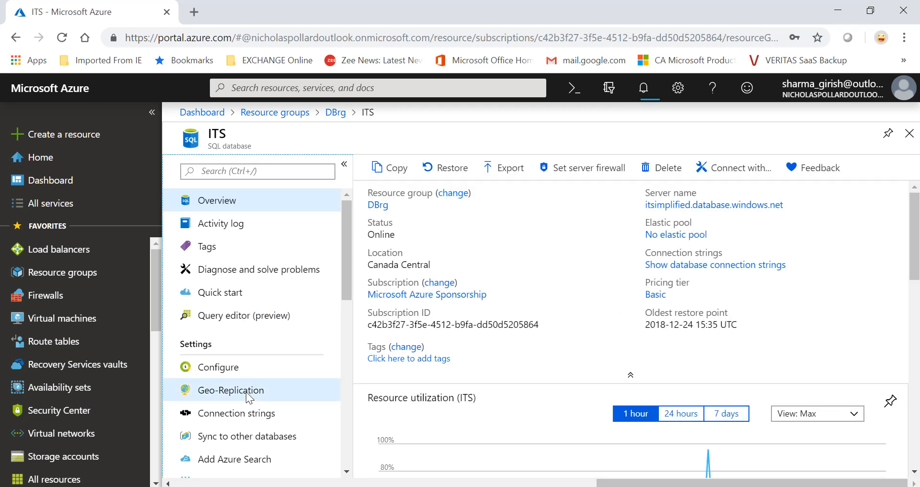
click(230, 389)
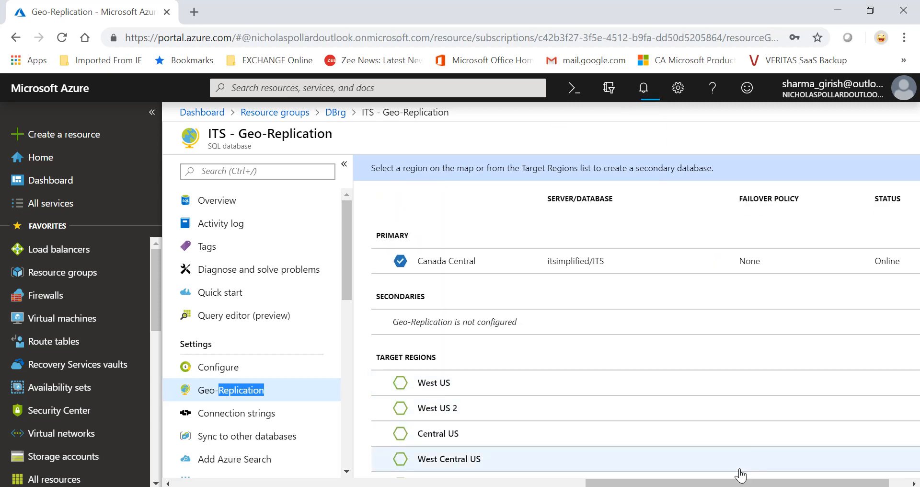
mouse_move(647, 326)
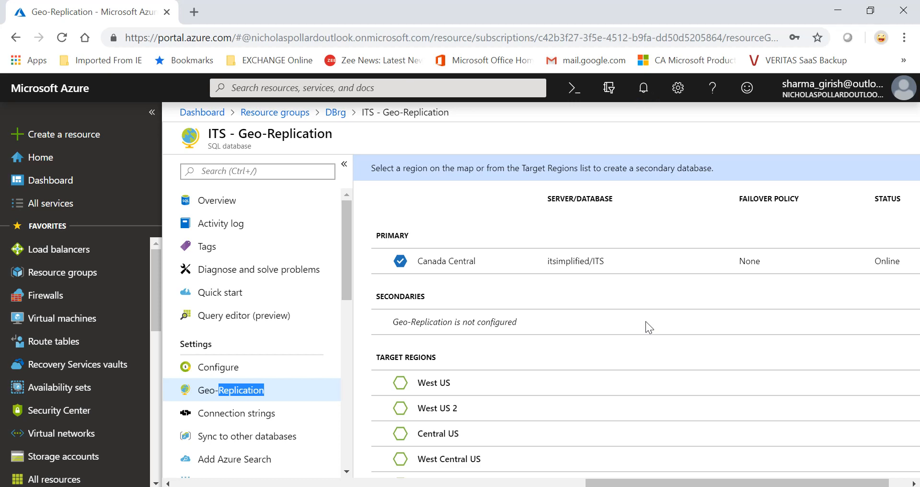
scroll(down, 3)
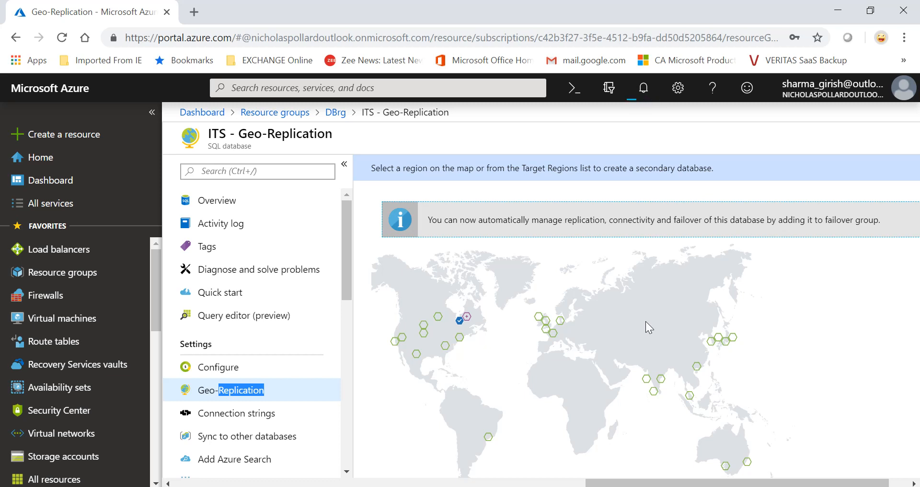
mouse_move(879, 467)
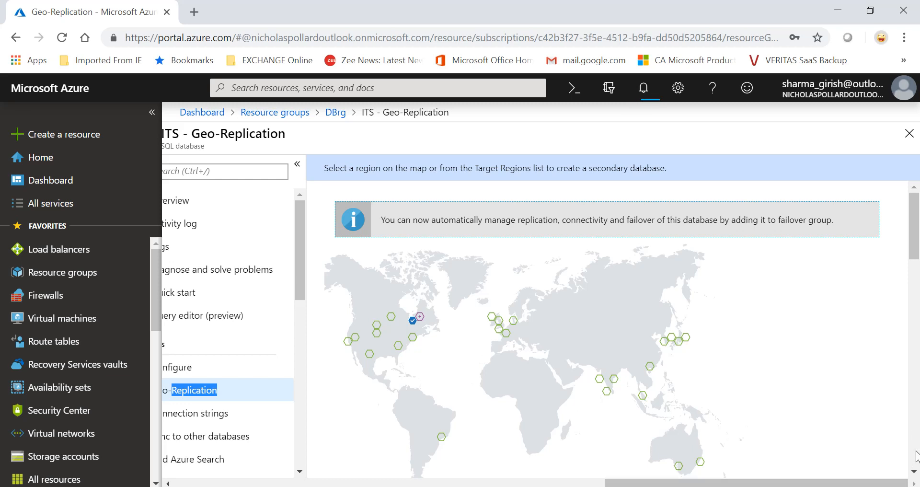
scroll(down, 3)
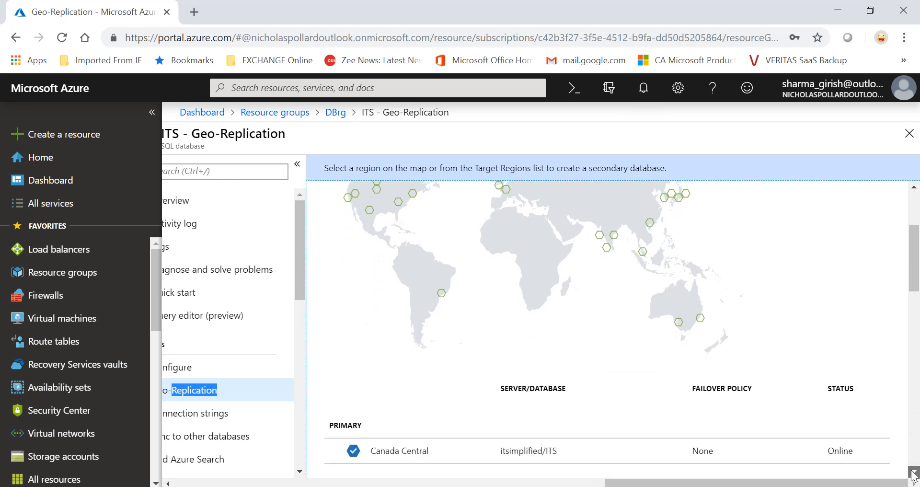
scroll(down, 3)
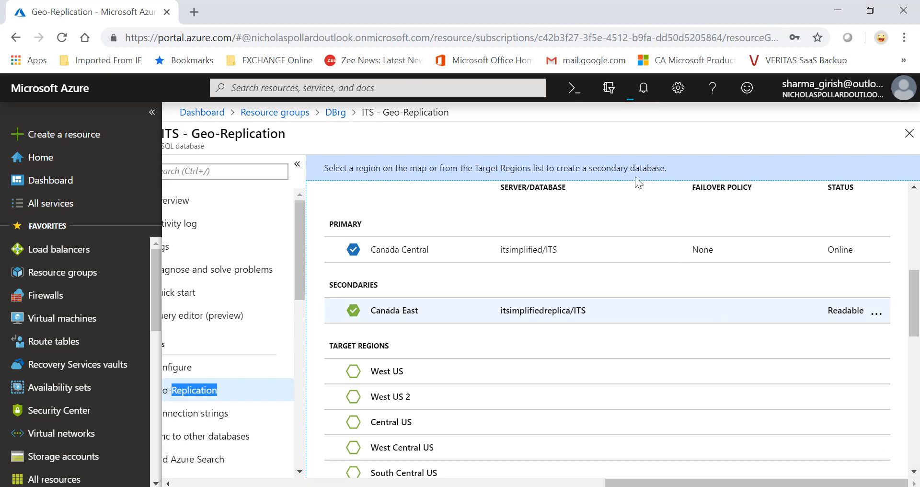
click(642, 88)
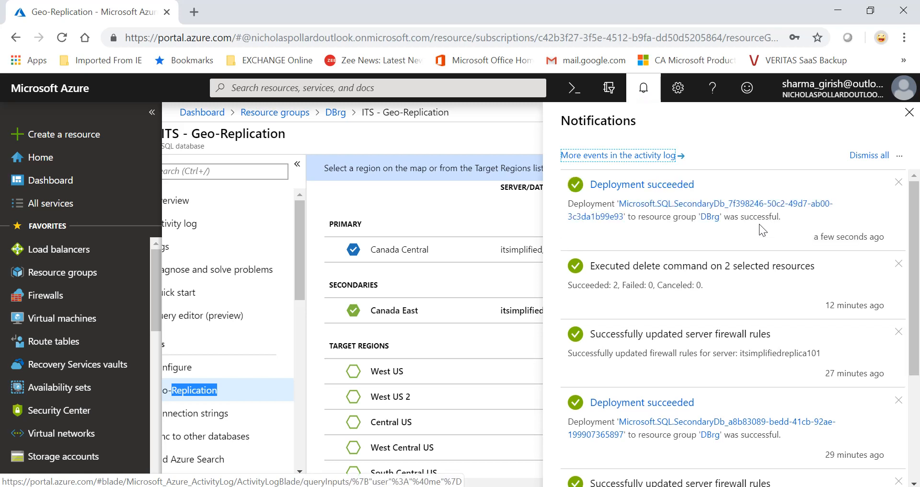
mouse_move(908, 113)
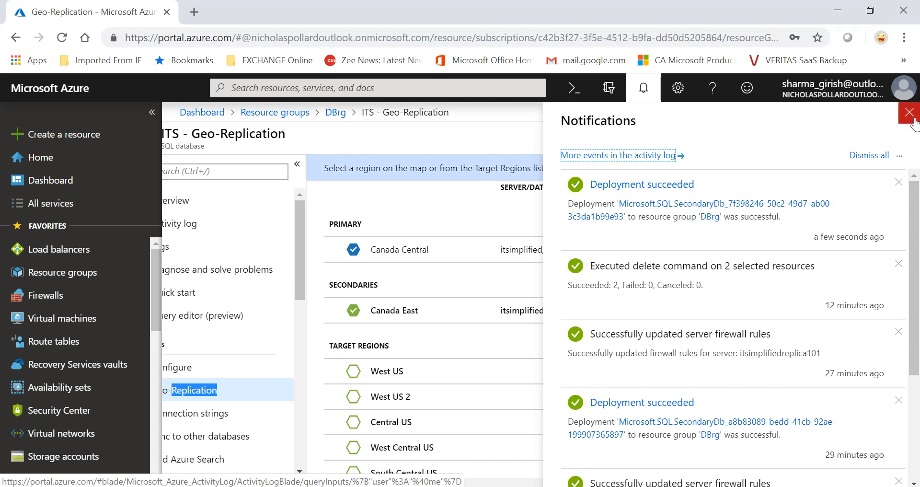
click(908, 113)
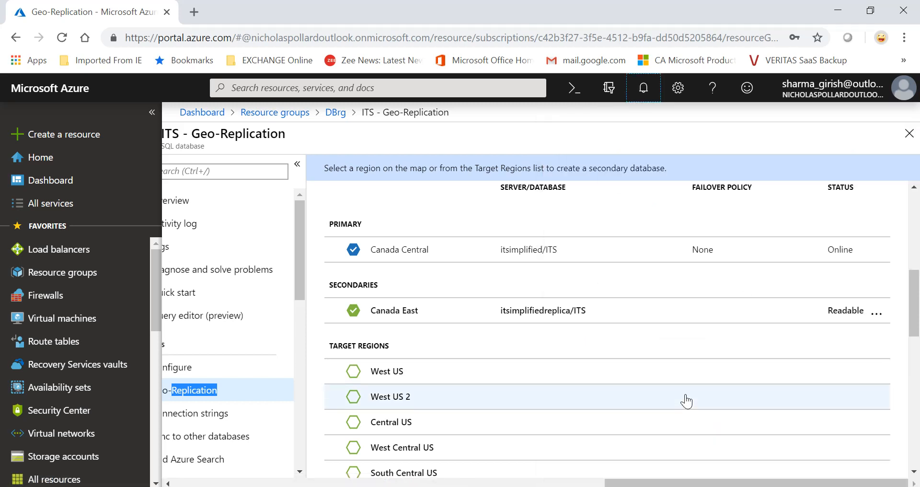
mouse_move(852, 330)
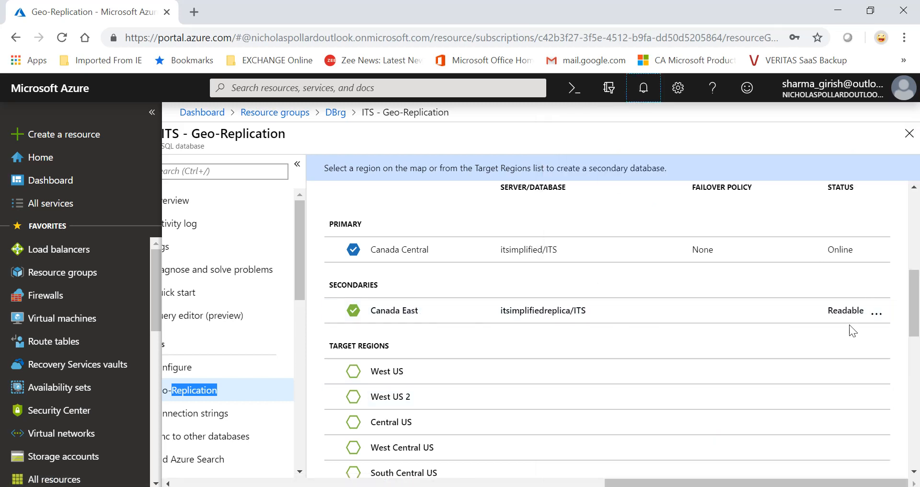
mouse_move(908, 133)
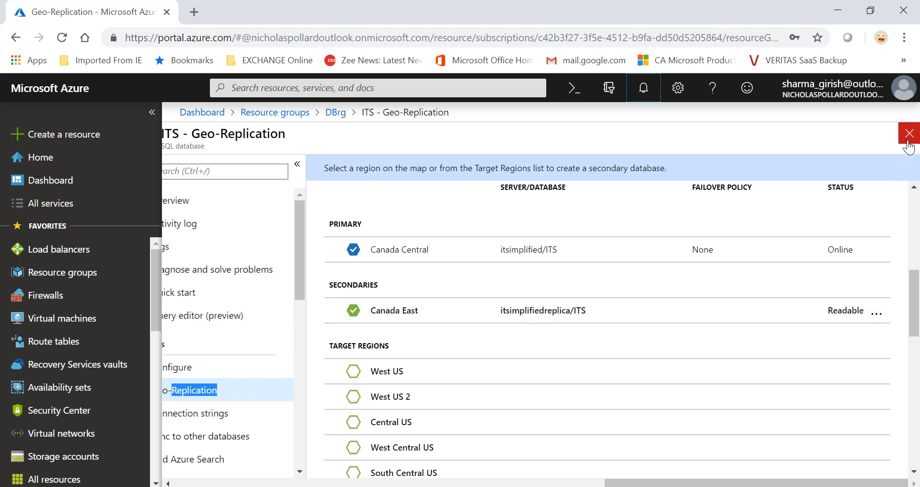
Refresh DBrg and reach the itsimplifiedreplica server's Firewalls and virtual networks settings
click(908, 134)
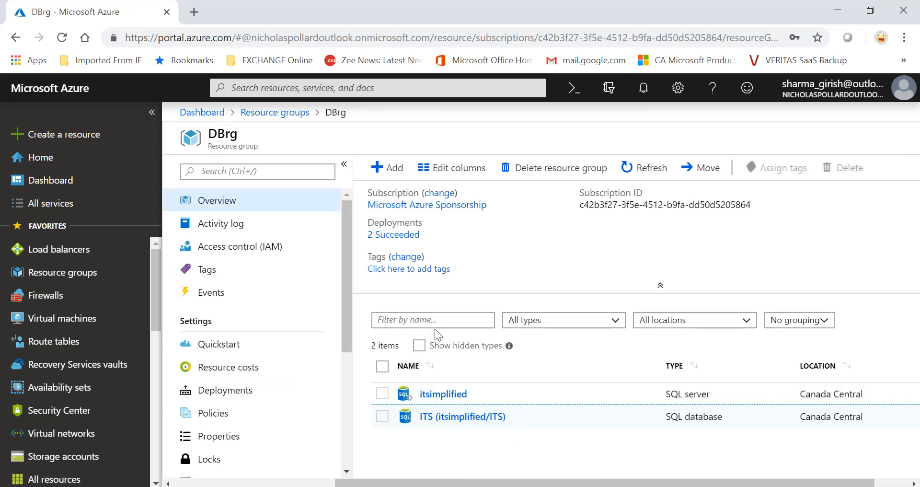
click(643, 167)
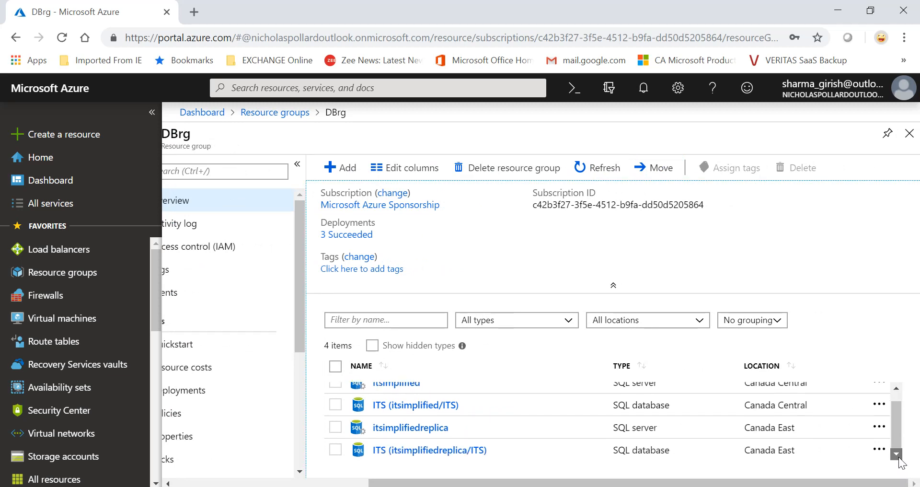
mouse_move(411, 437)
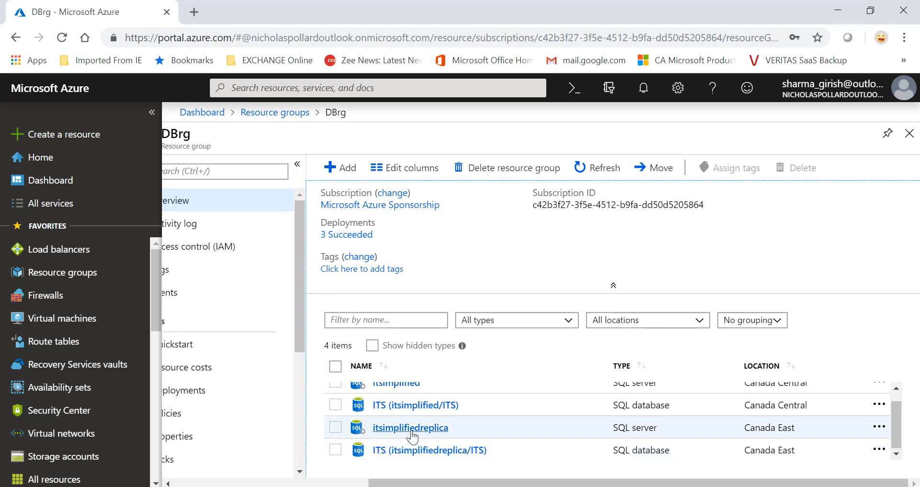
click(410, 427)
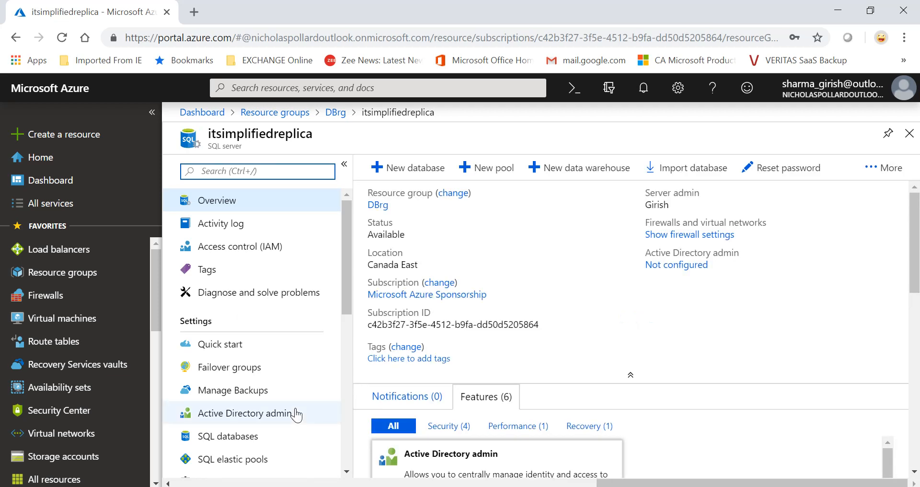
scroll(down, 3)
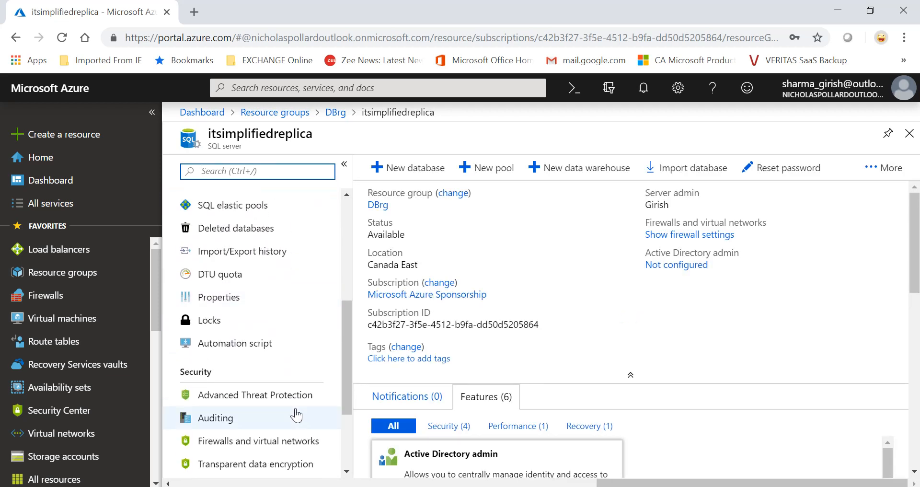
mouse_move(254, 440)
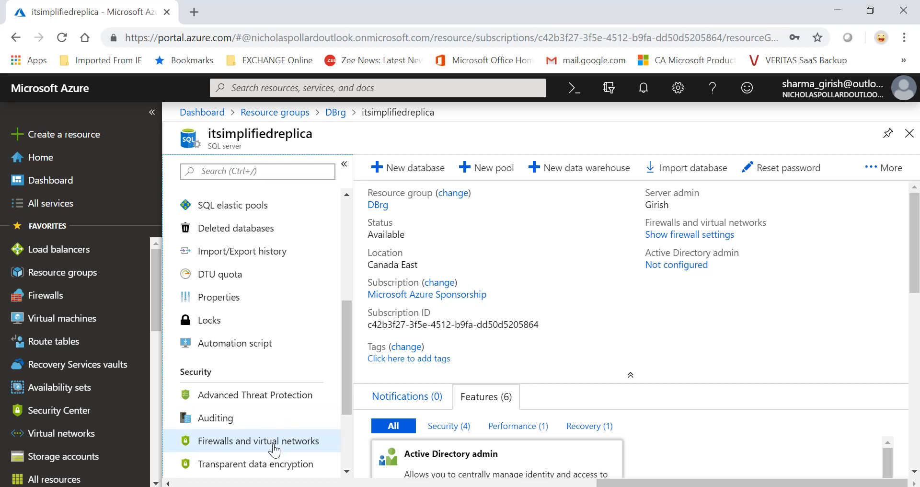
click(256, 441)
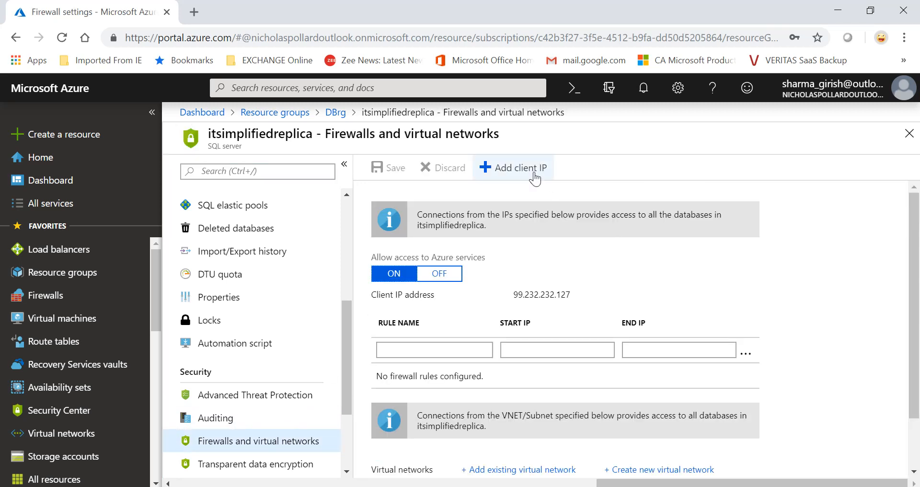
Add the client IP 99.232.232.127 as a firewall rule, save it and dismiss the success messages
click(512, 166)
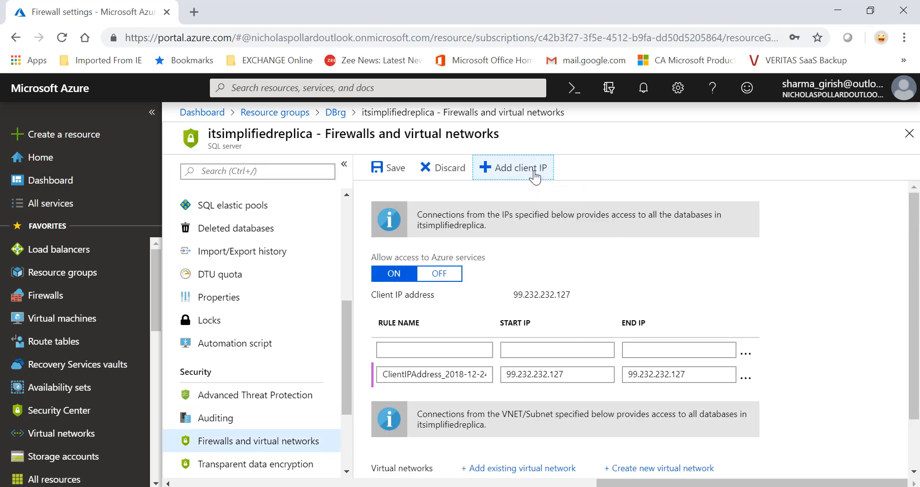
mouse_move(385, 168)
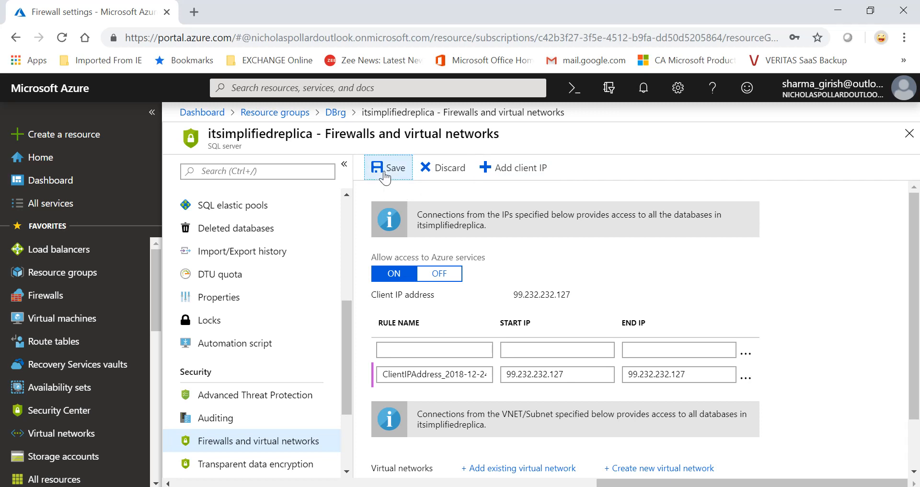
click(388, 166)
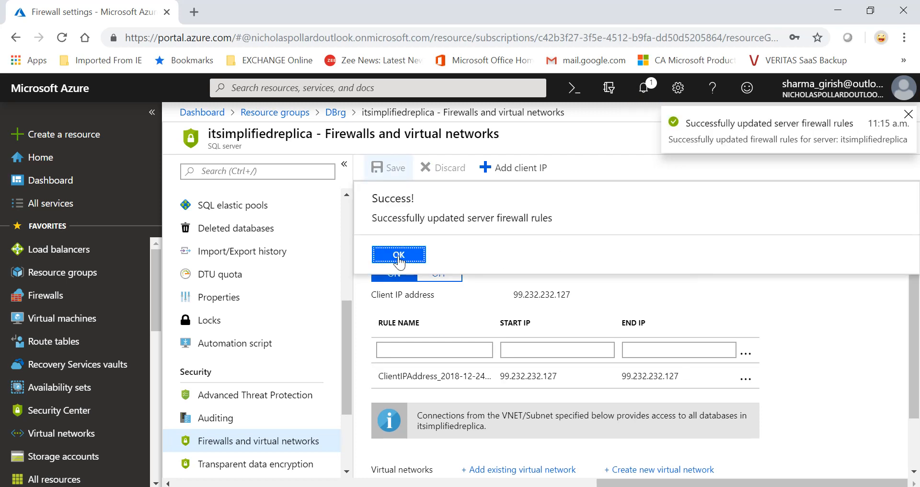
click(398, 254)
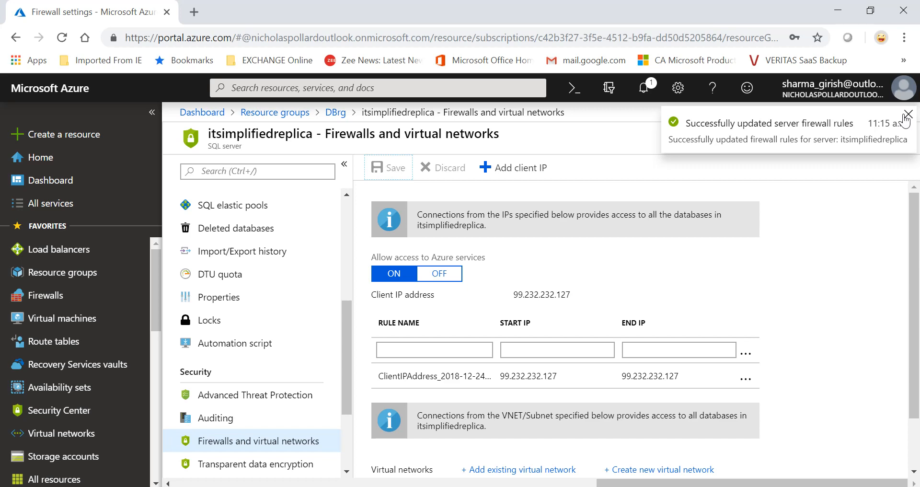
click(907, 114)
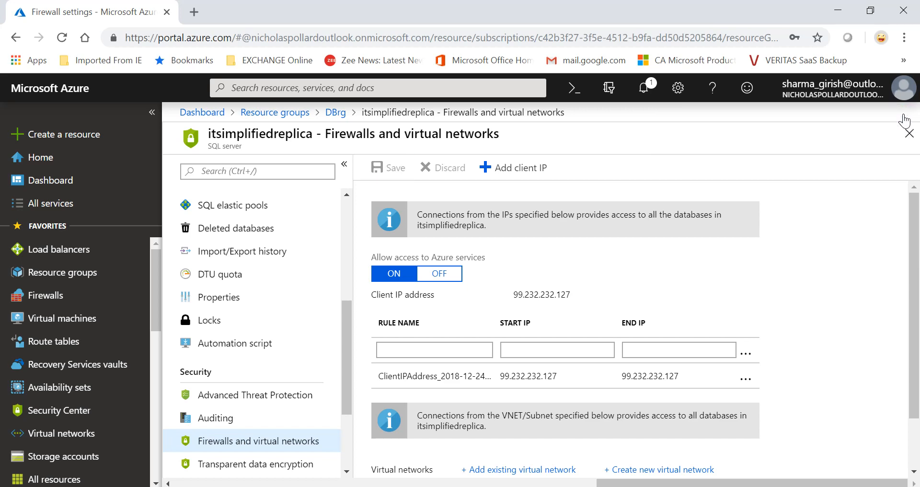
View itsimplifiedreplica's Properties and select the server name itsimplifiedreplica.database.windows.net
click(336, 112)
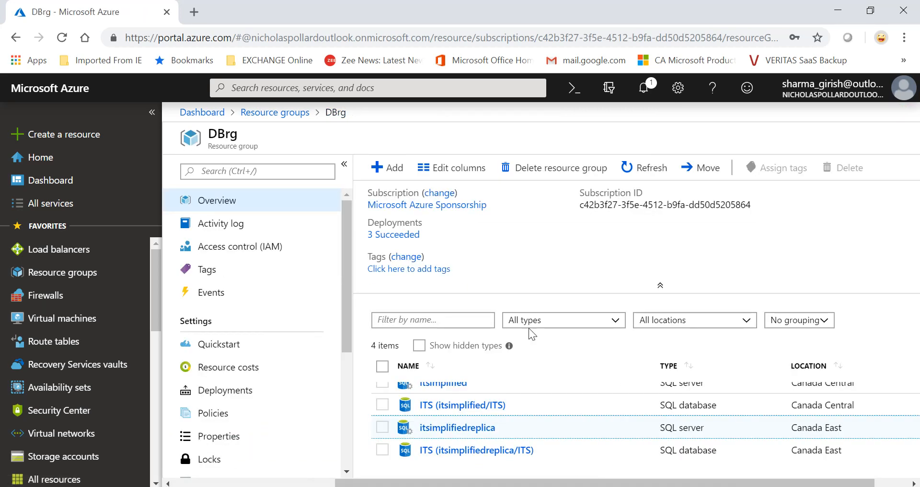
mouse_move(457, 427)
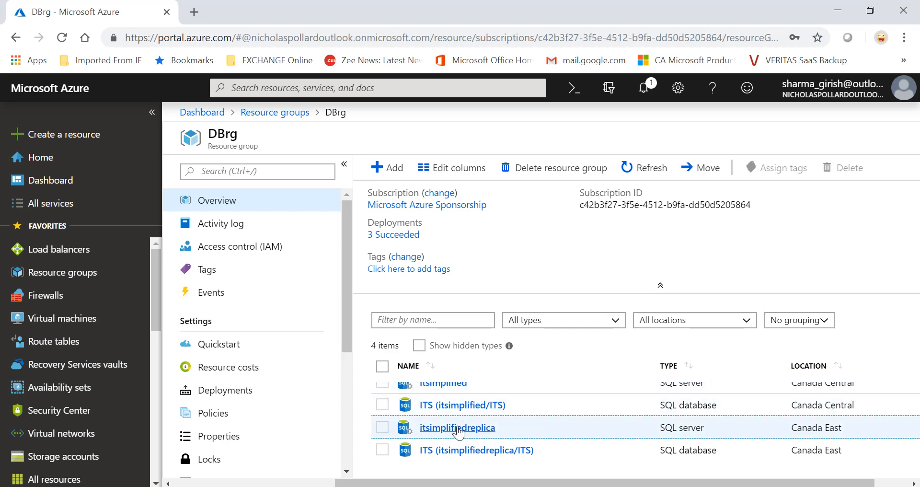
click(457, 427)
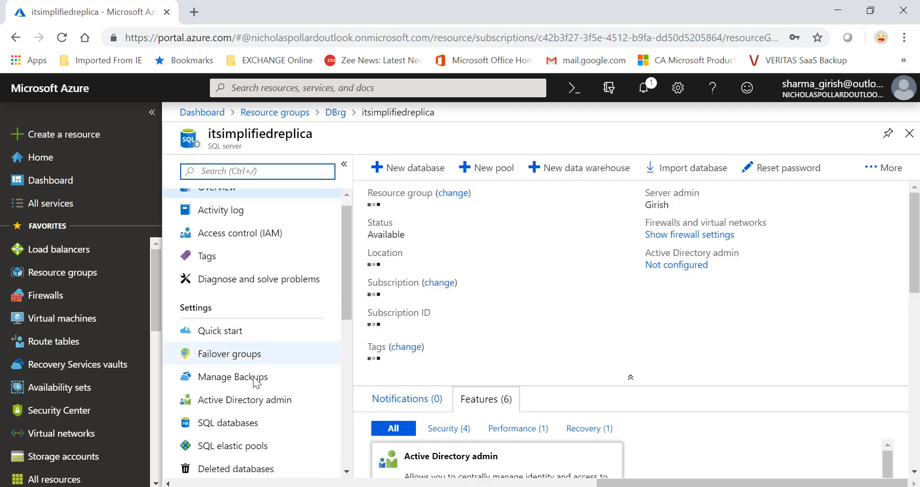
click(220, 420)
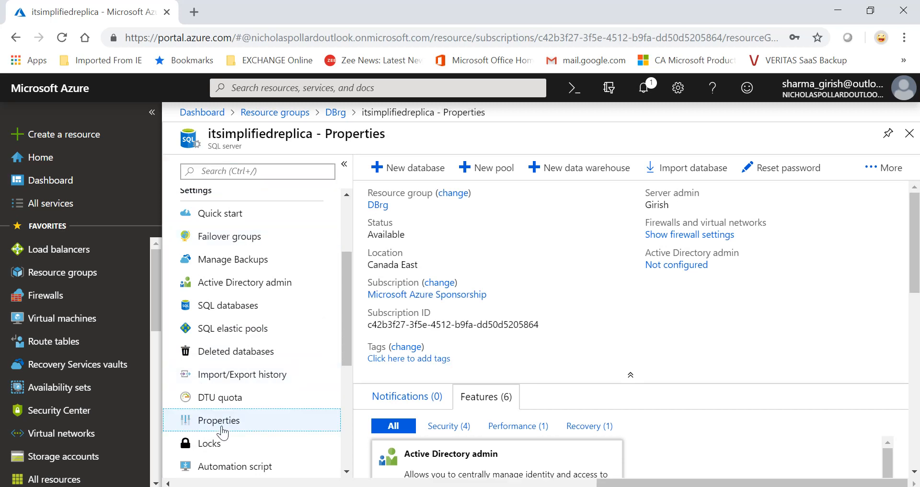
click(219, 420)
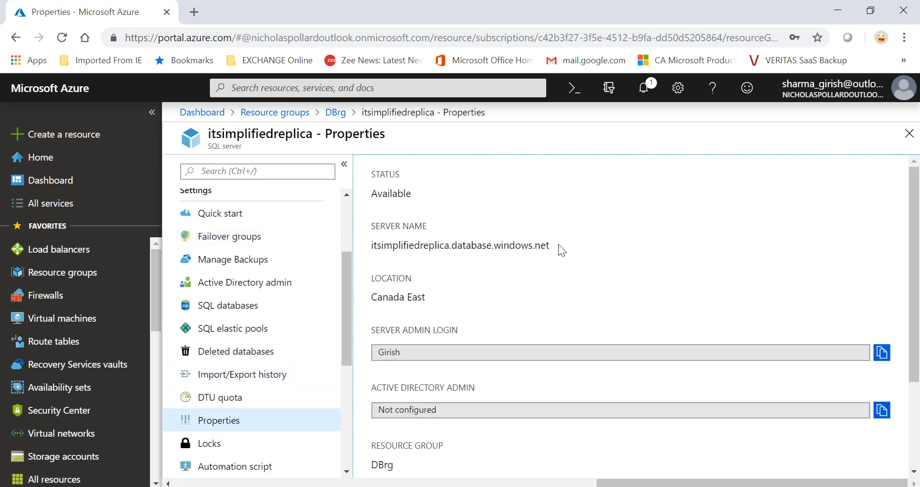
double_click(460, 244)
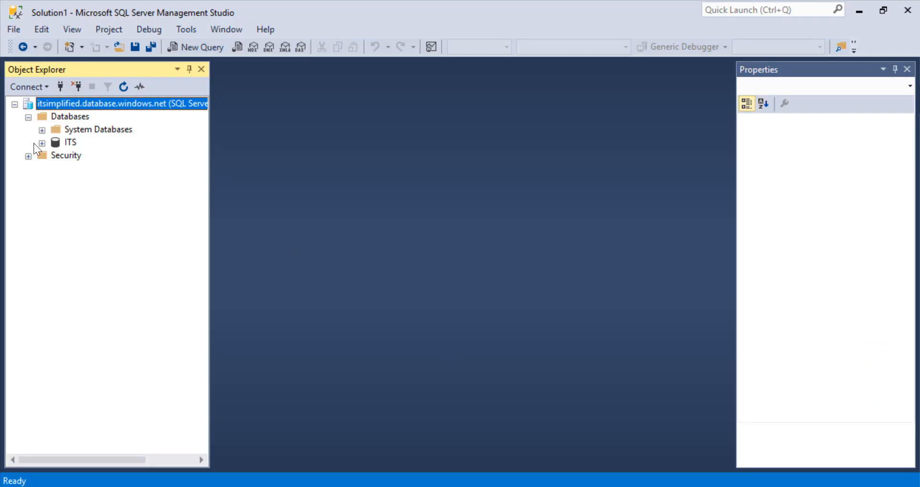
Attempt a Database Engine connection to itsimplifiedreplica.database.windows.net and acknowledge the login failure
click(28, 87)
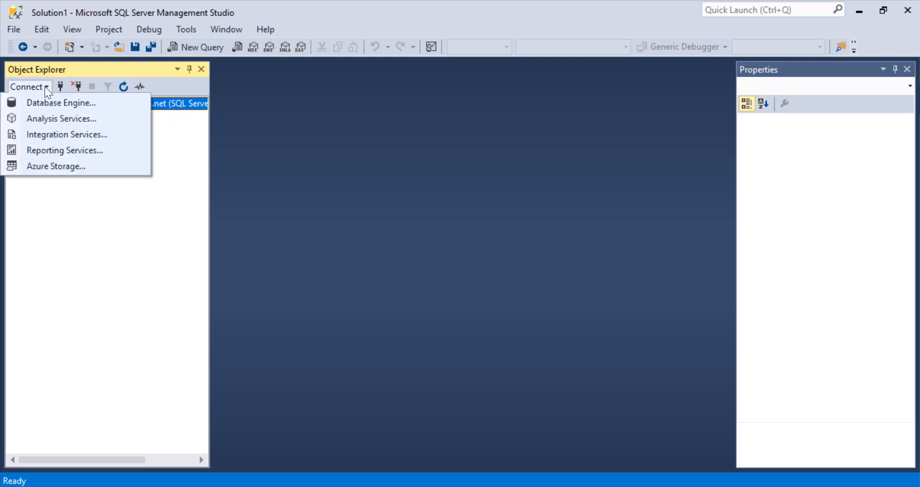
click(61, 102)
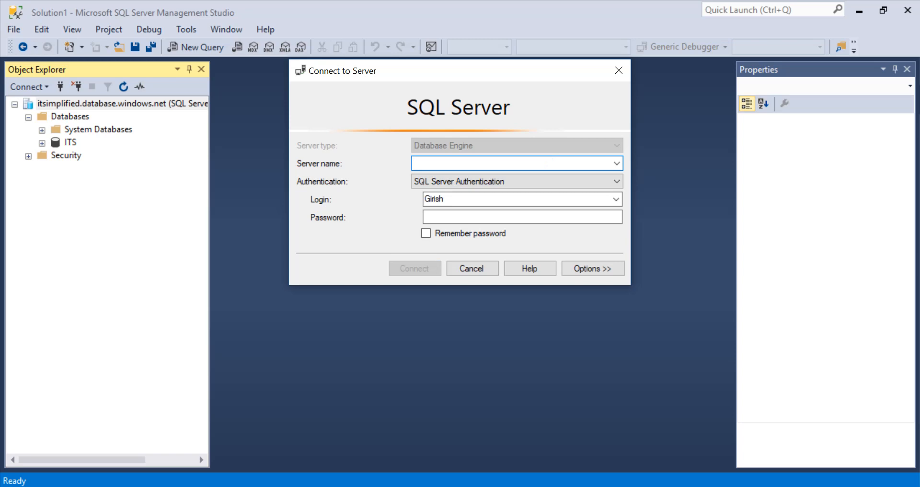
text(itsimplifiedreplica.database.windows.net)
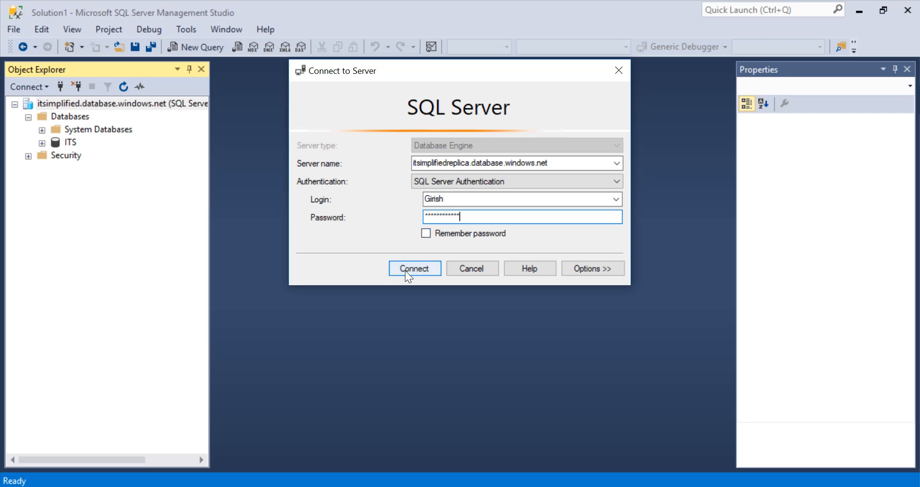
click(414, 268)
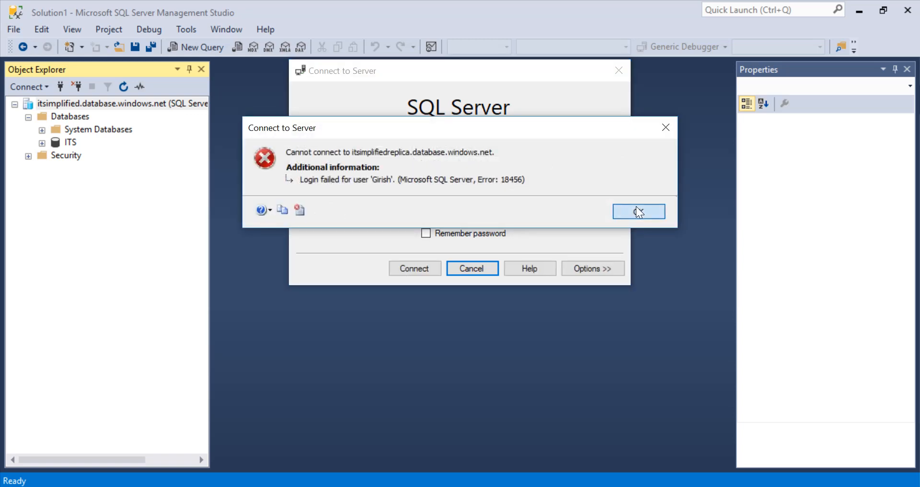
click(638, 211)
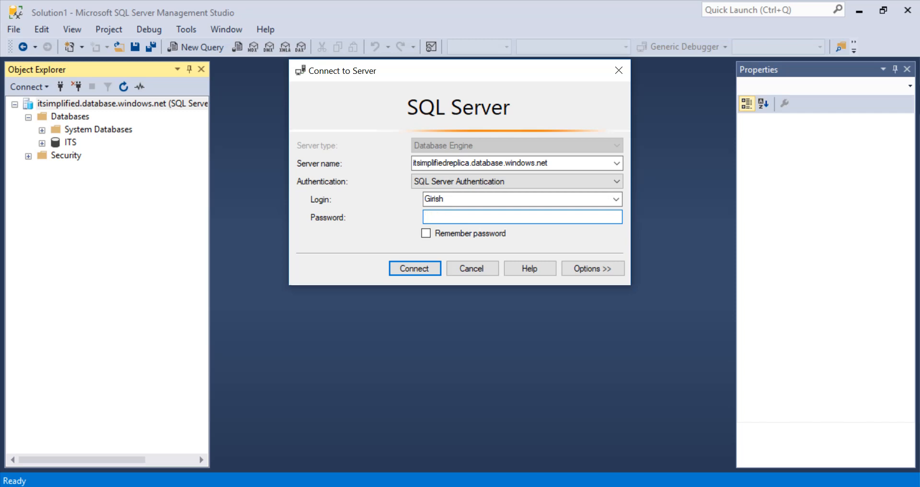
Re-enter the password and retry the connection, which fails again
text(******)
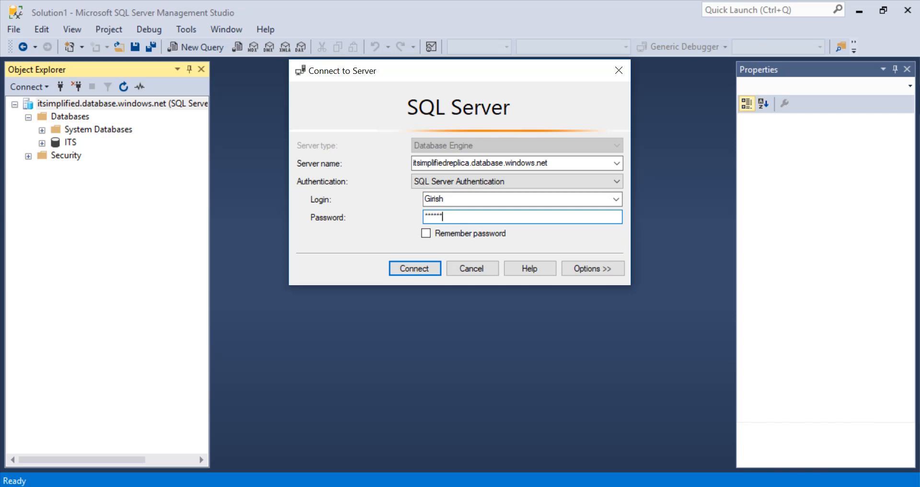
text(password)
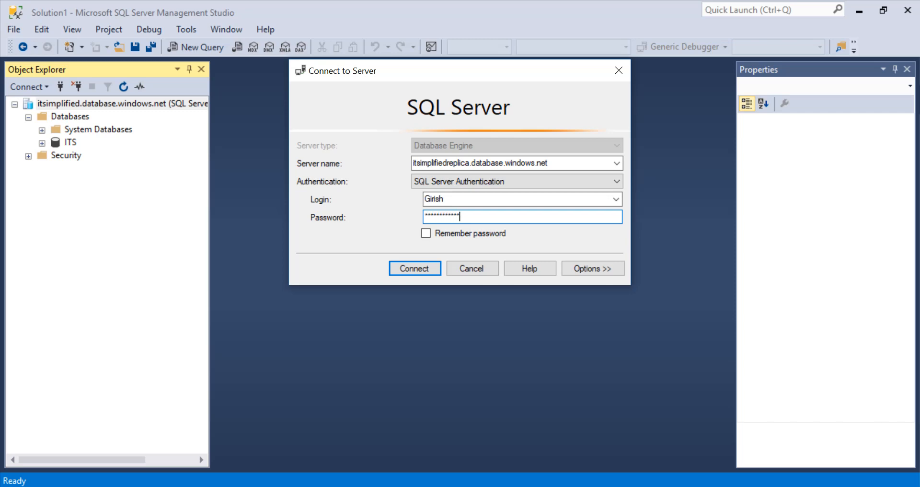
click(413, 269)
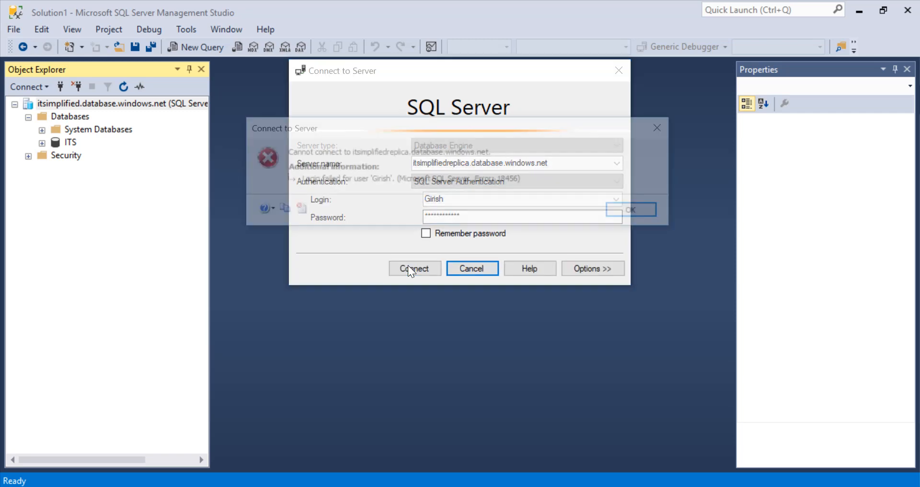
click(630, 210)
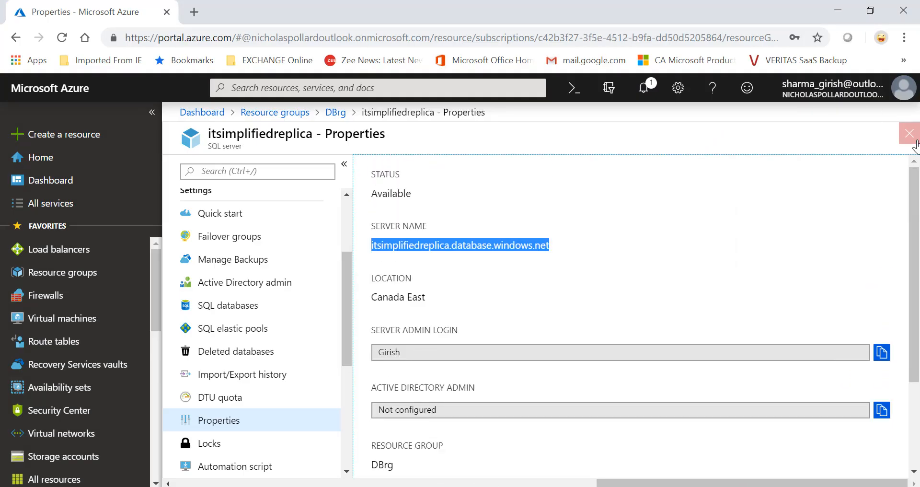
Check that itsimplifiedreplica's firewall still lists the client IP rule, then return to DBrg
click(908, 133)
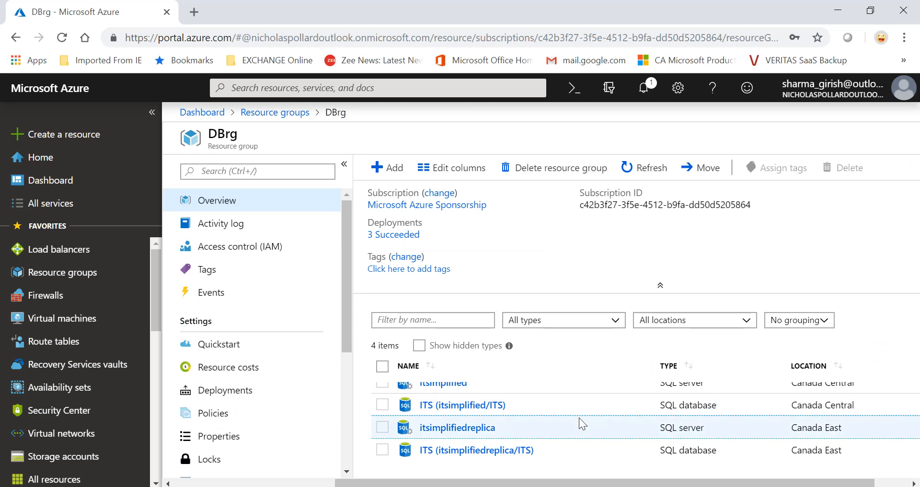
mouse_move(456, 427)
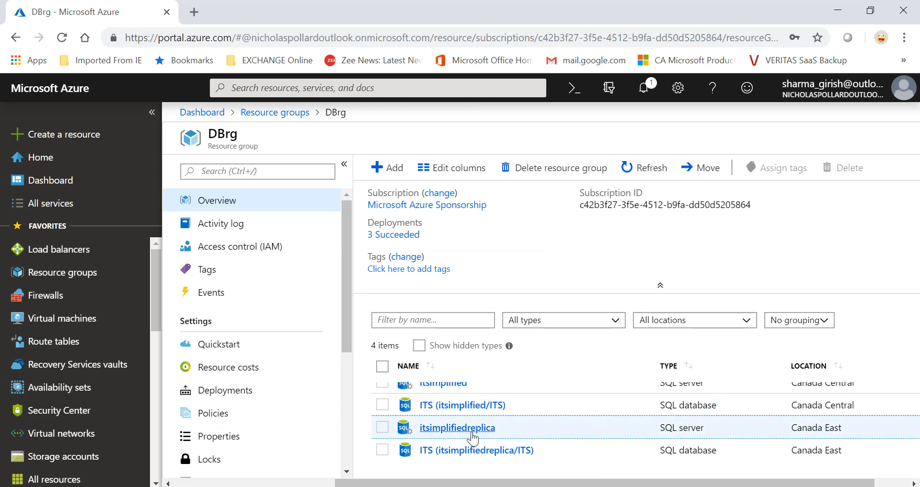
click(457, 428)
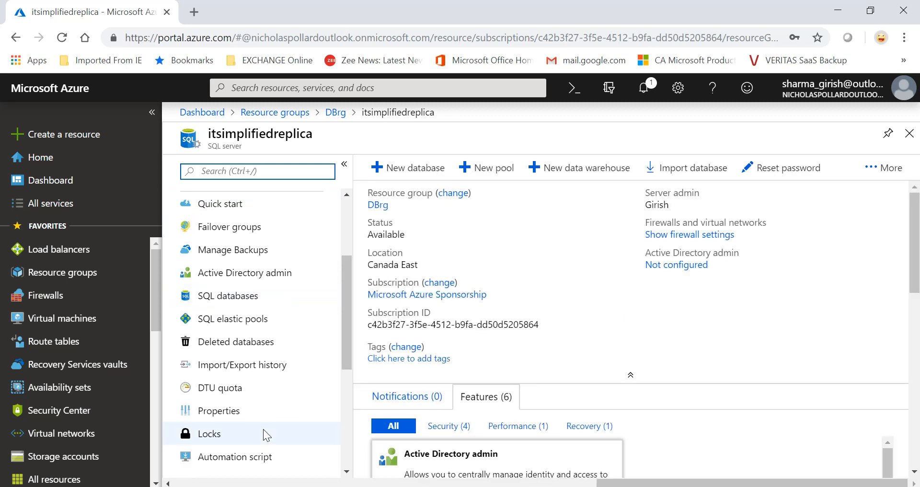
scroll(down, 3)
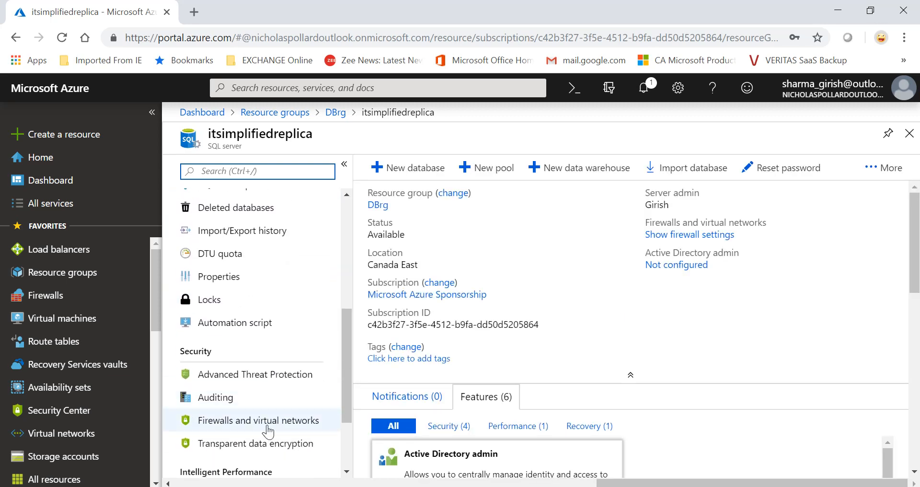
click(258, 420)
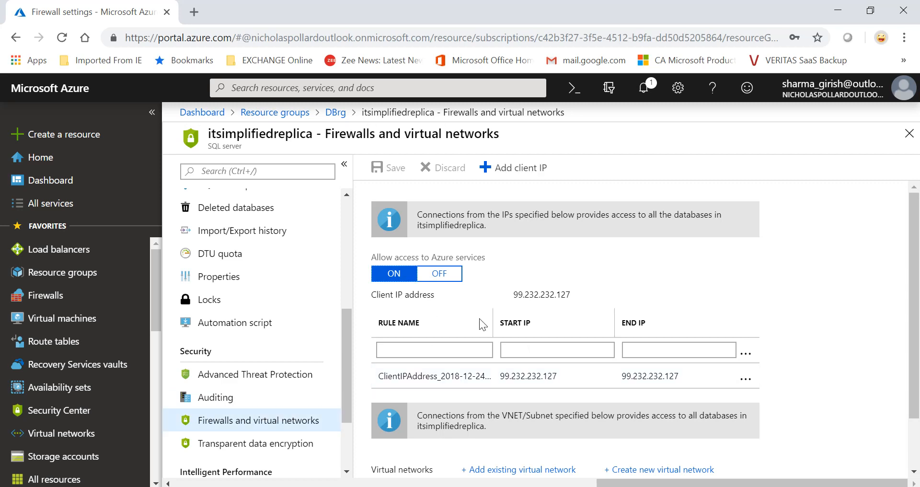
mouse_move(832, 209)
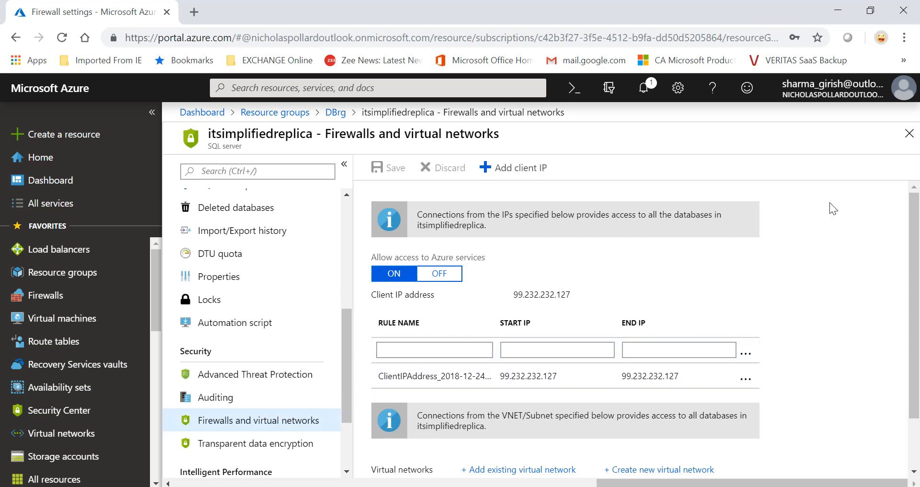
click(335, 112)
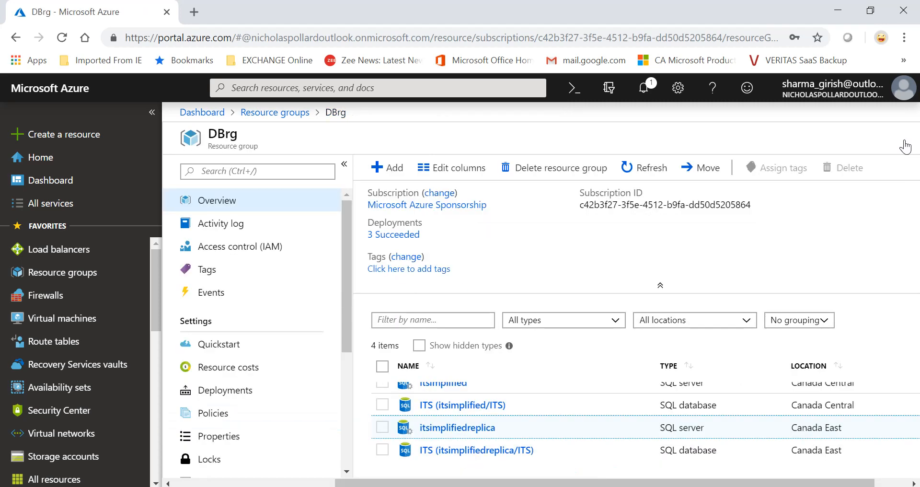
mouse_move(476, 449)
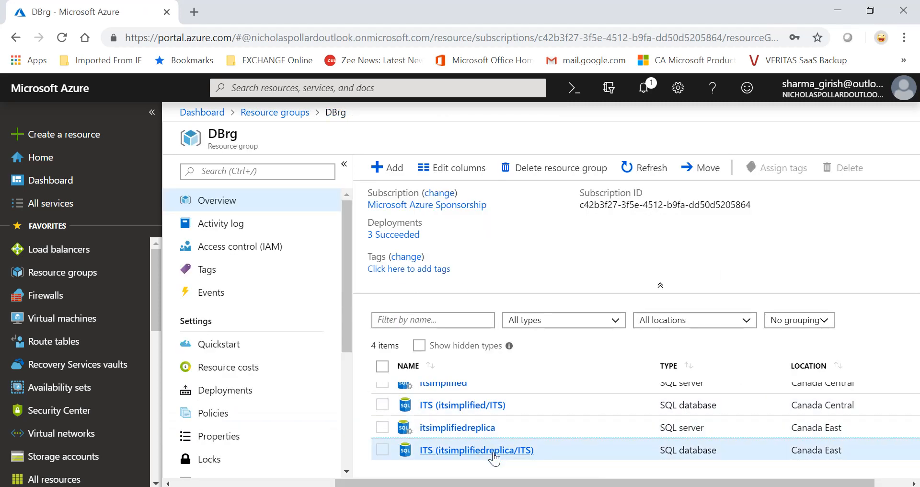
Open the replica ITS database and confirm its Set server firewall settings
click(475, 450)
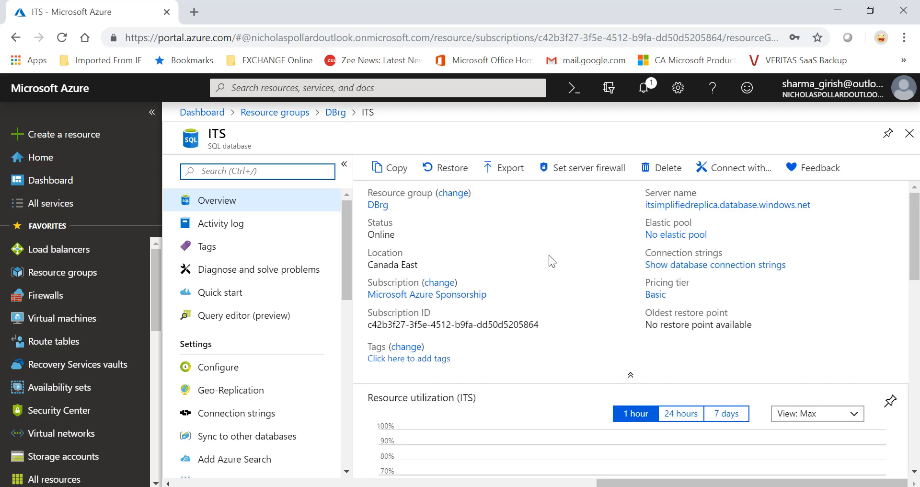
mouse_move(581, 167)
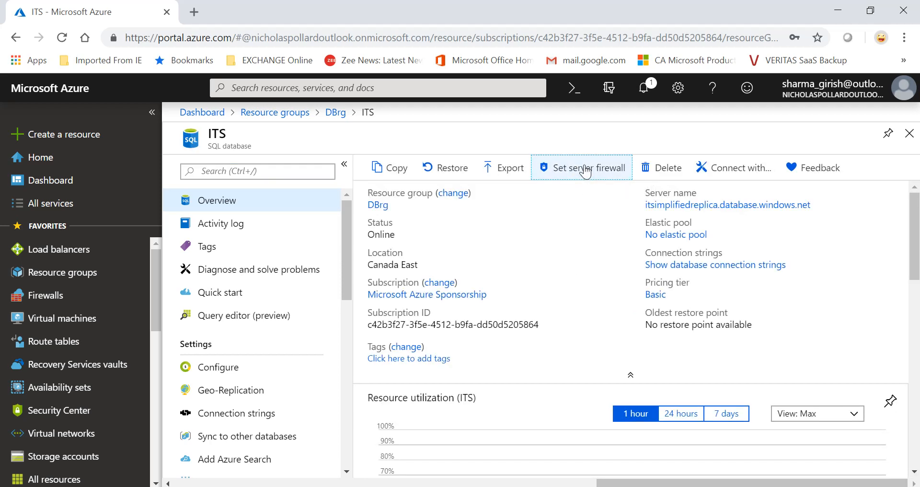
click(582, 167)
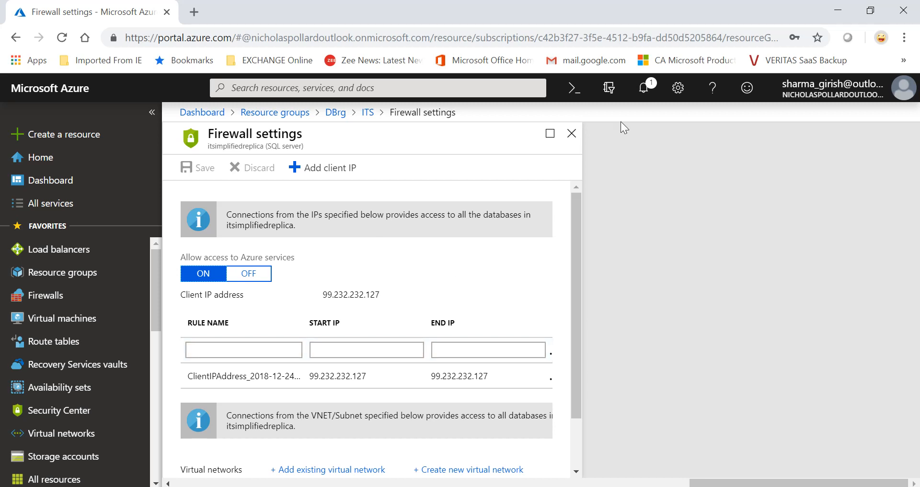
click(571, 133)
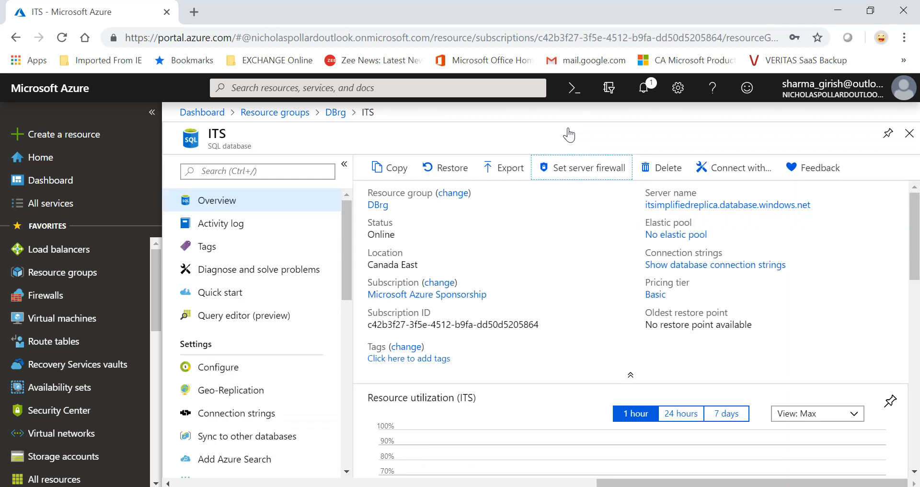
mouse_move(862, 170)
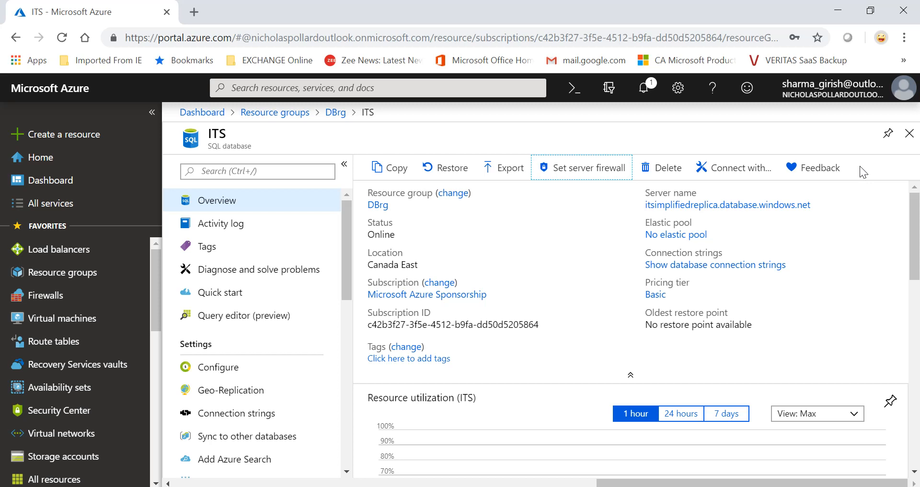
mouse_move(906, 153)
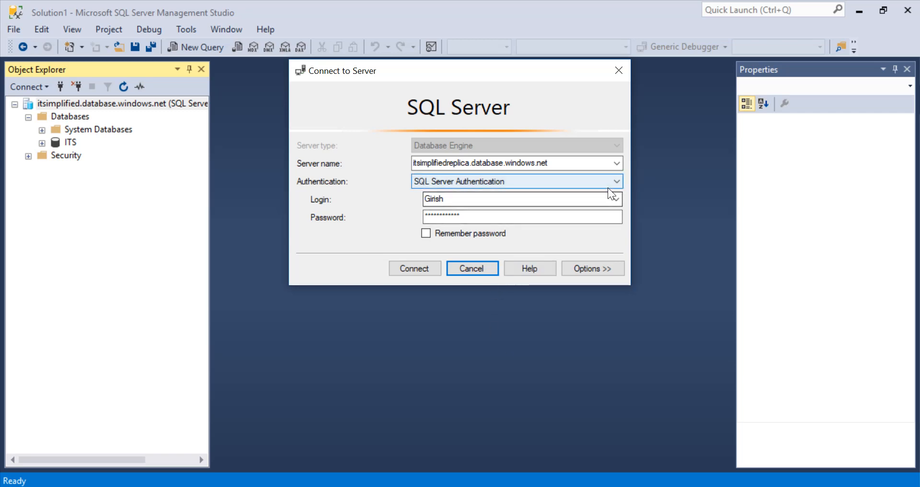
Connect to itsimplifiedreplica using SQL Server Authentication with login Girish and its password
click(615, 181)
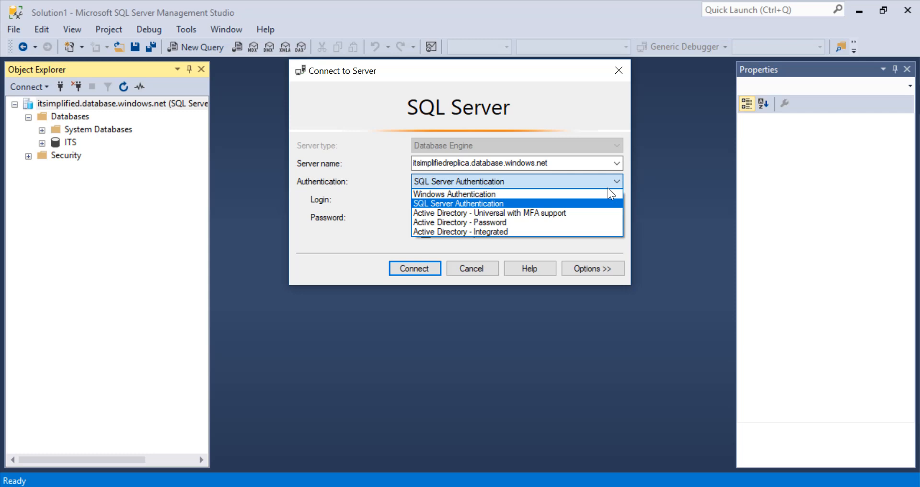
mouse_move(524, 205)
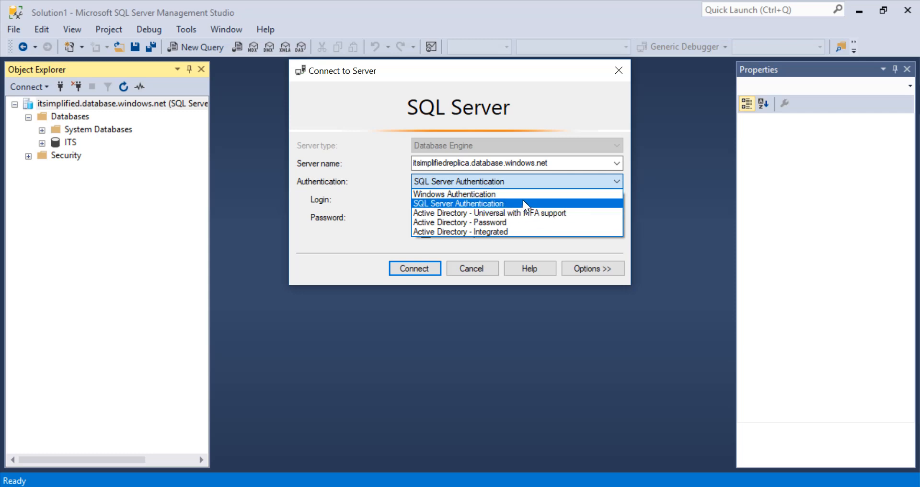
click(459, 204)
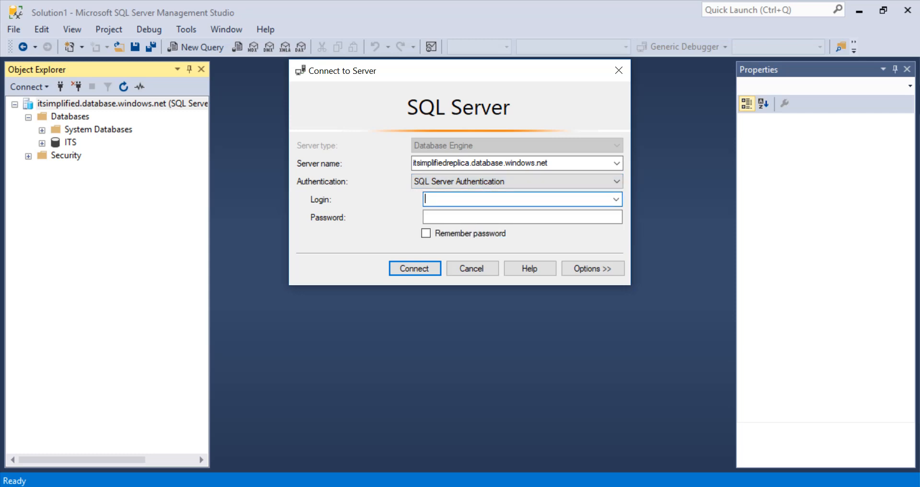
text(Girish)
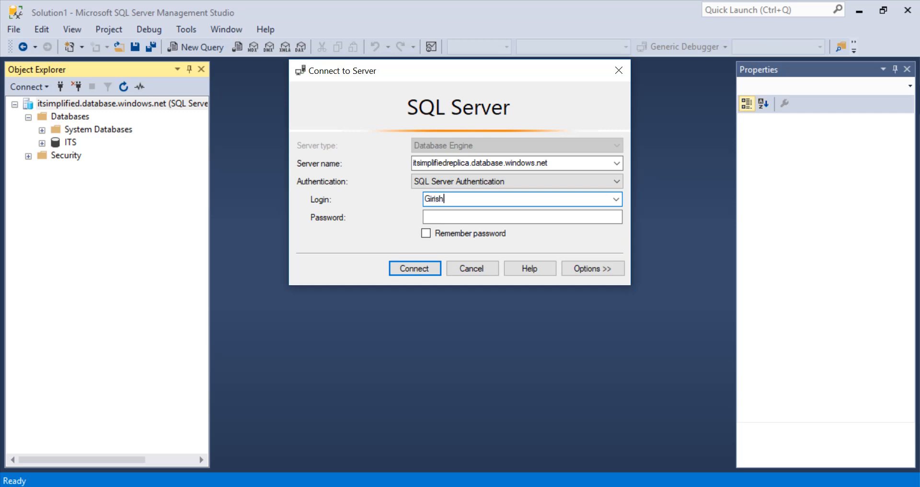
text(****)
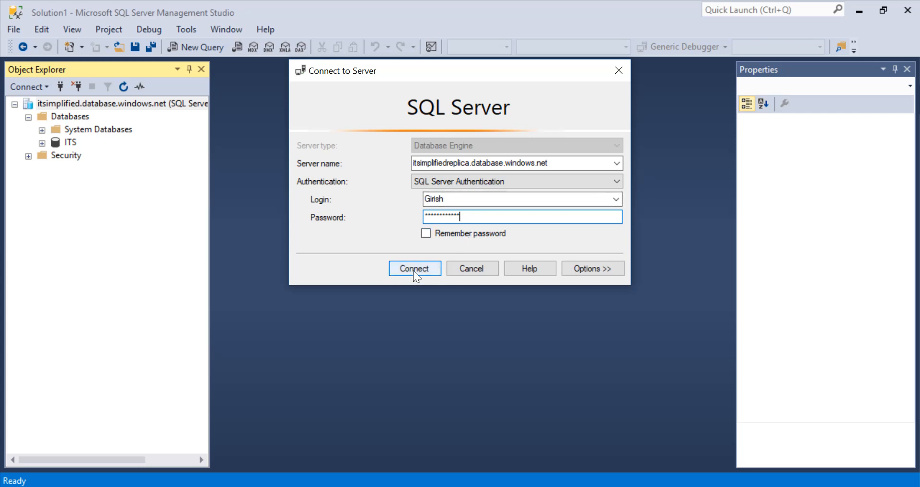
click(414, 268)
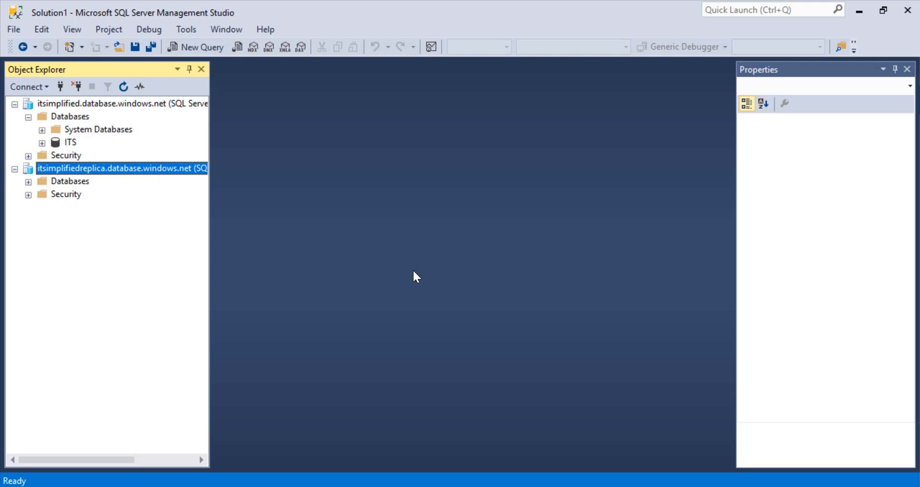
mouse_move(130, 178)
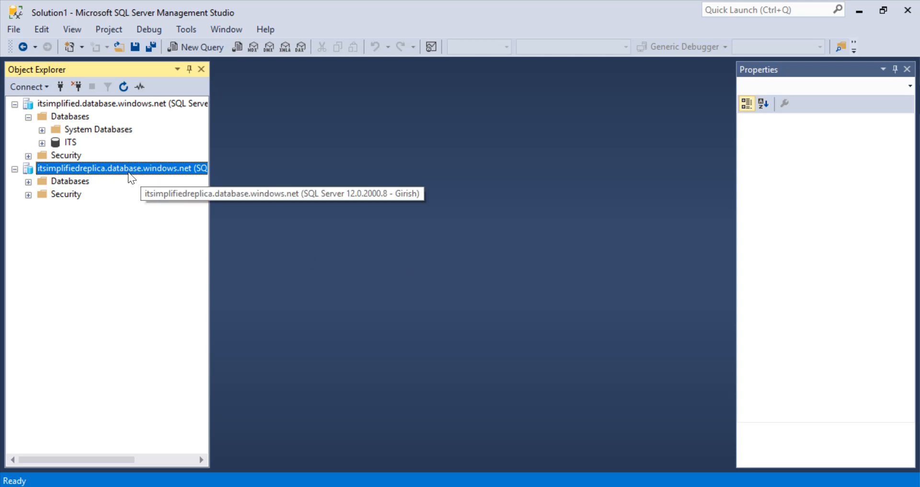
mouse_move(124, 179)
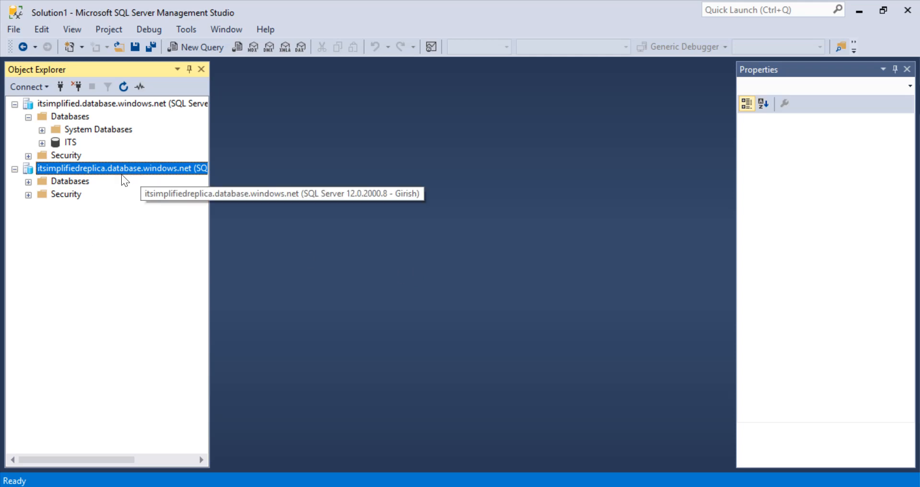
Expand the replica's Databases, then the primary ITS database, and start a new table from its Tables folder
click(28, 181)
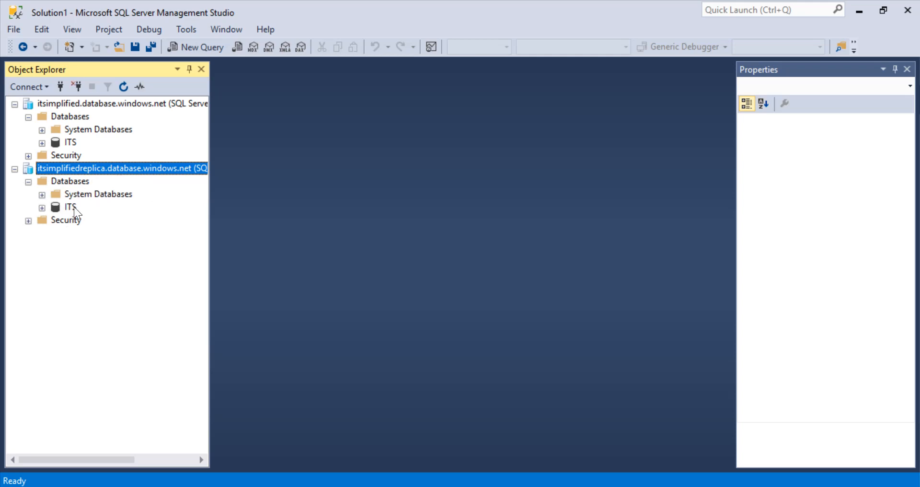
mouse_move(153, 218)
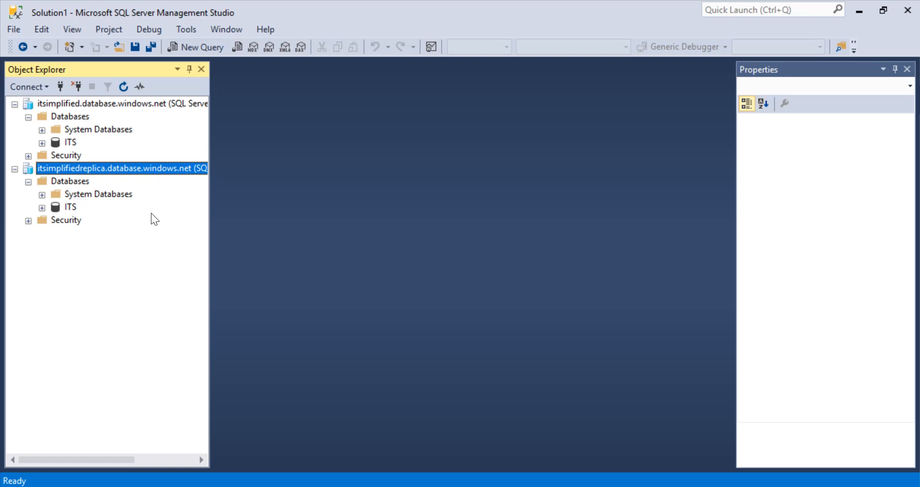
click(70, 141)
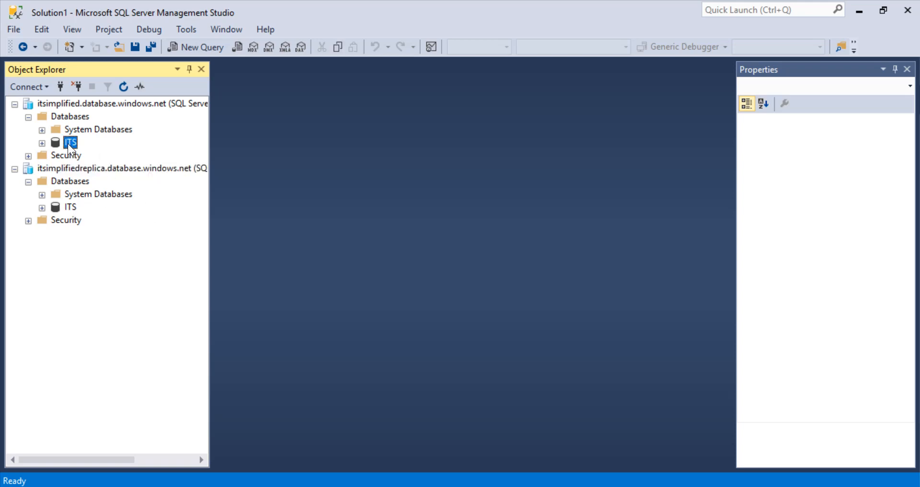
mouse_move(109, 113)
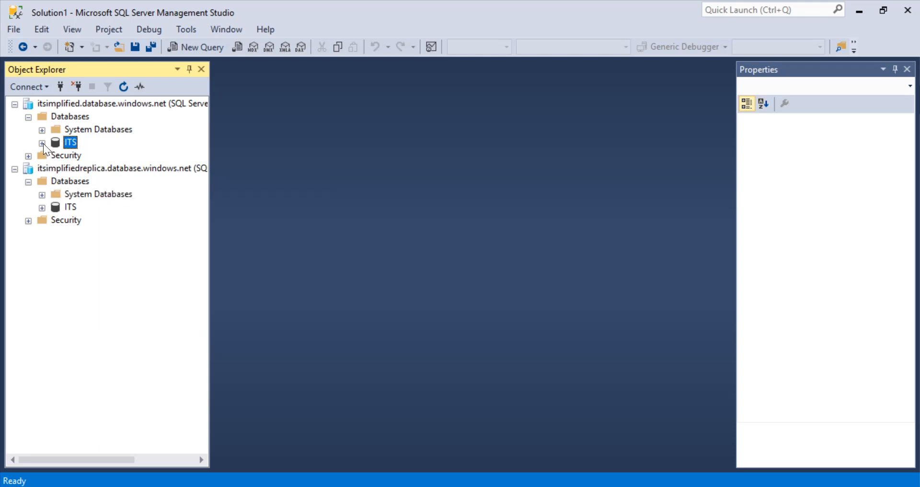
click(42, 142)
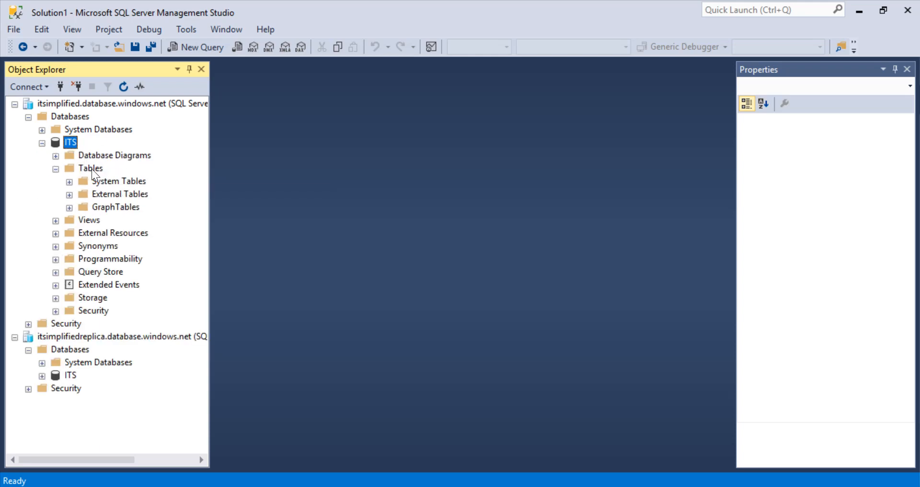
click(90, 169)
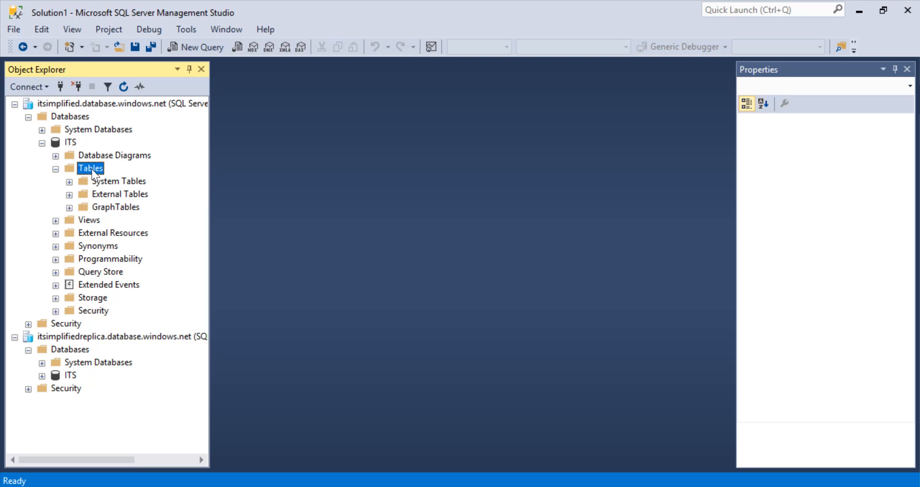
right_click(90, 169)
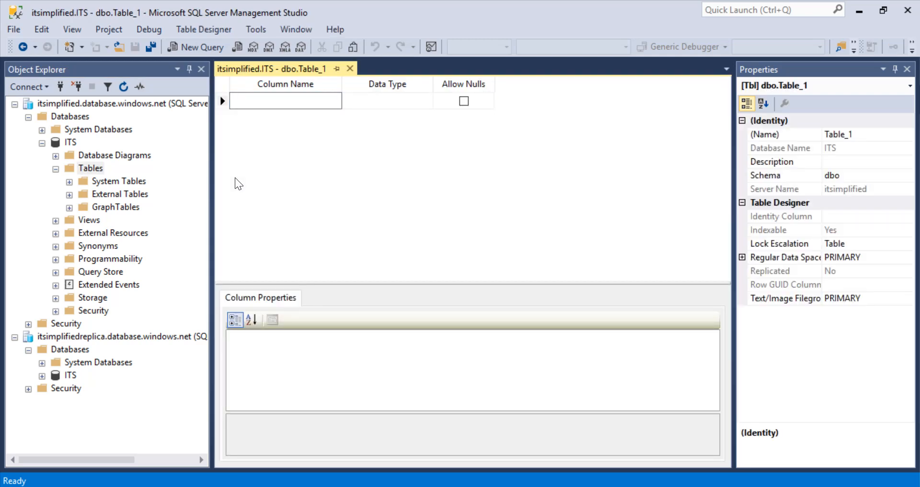
Define columns EmpID as int and EmpName as nchar(10)
text(E)
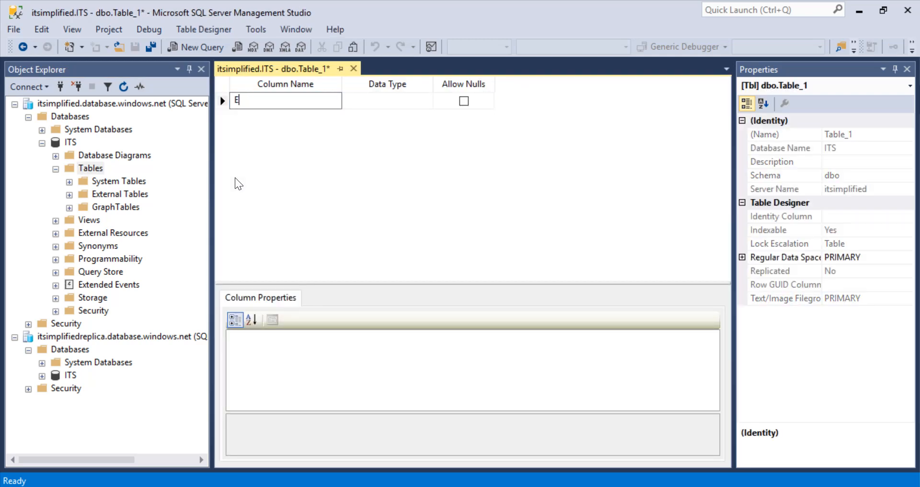
text(mpID)
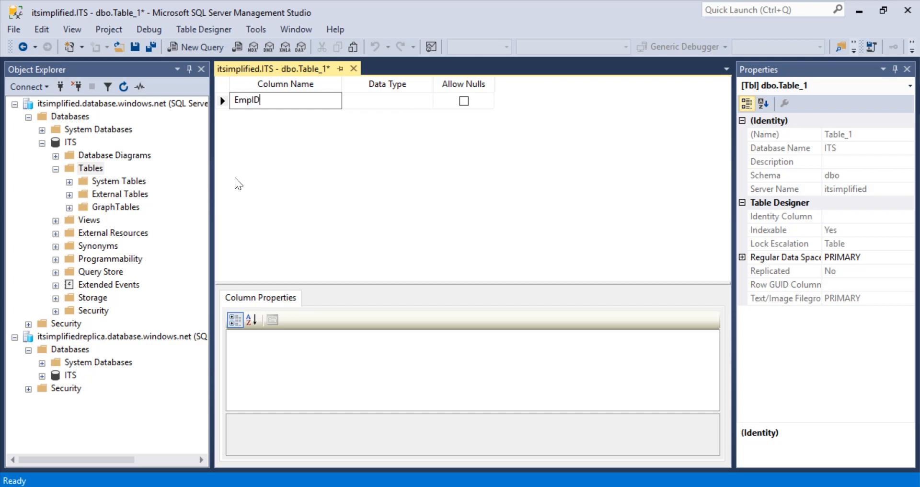
click(384, 99)
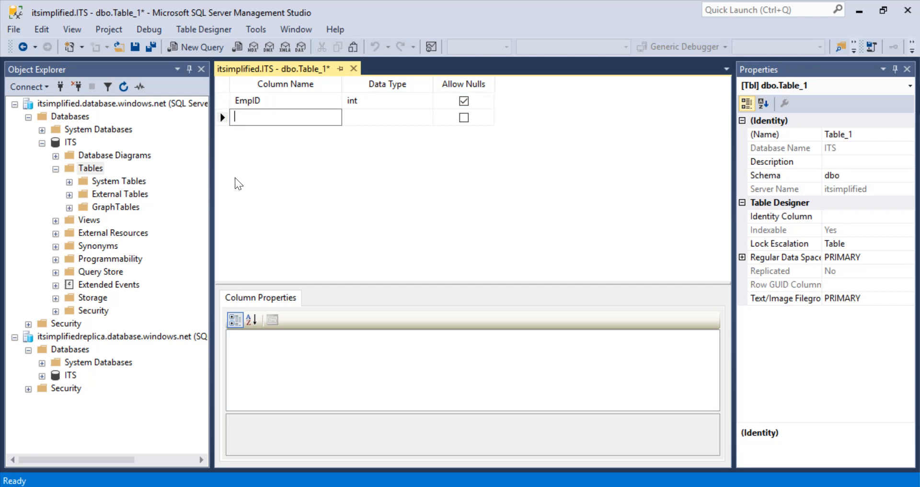
text(EM)
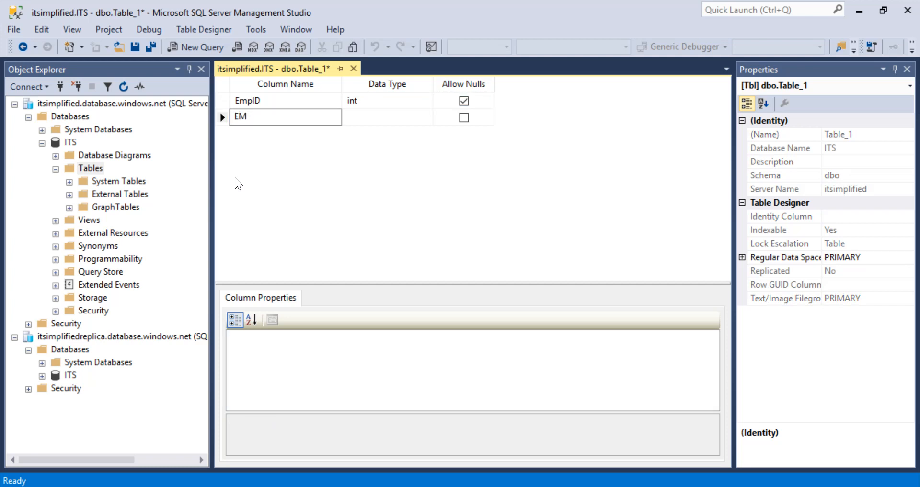
key(Backspace)
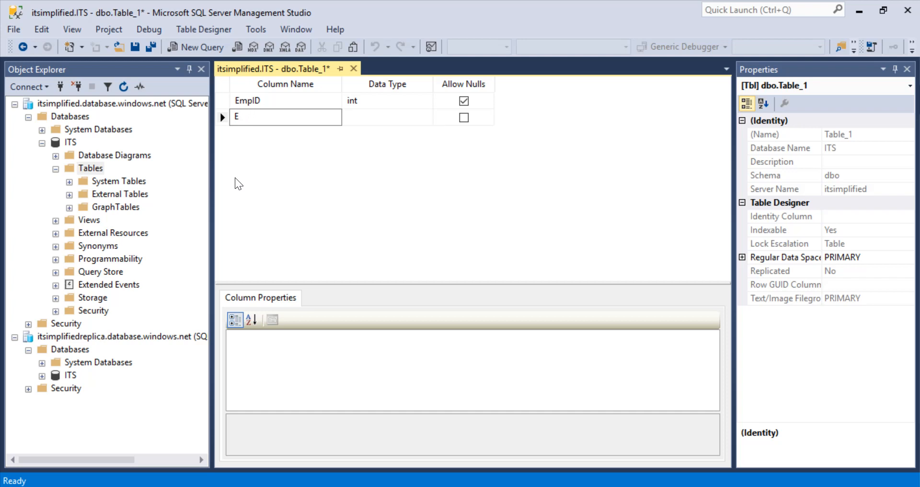
text(mpName)
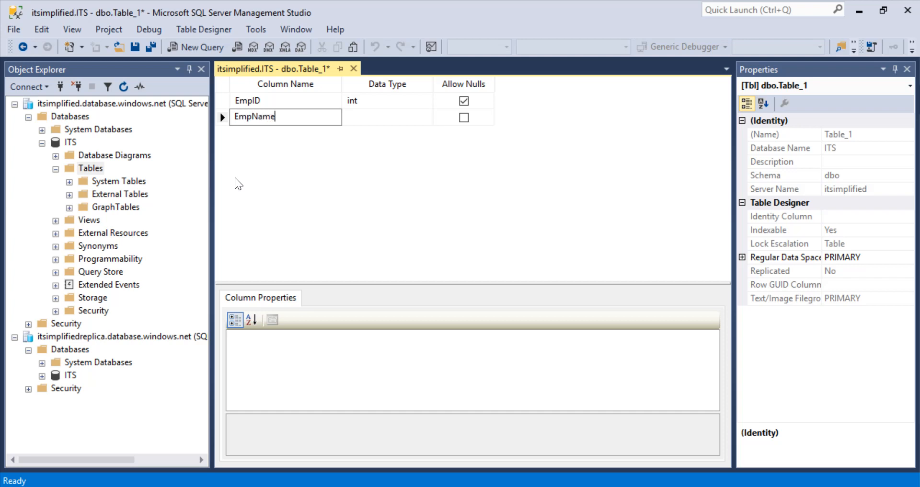
click(384, 117)
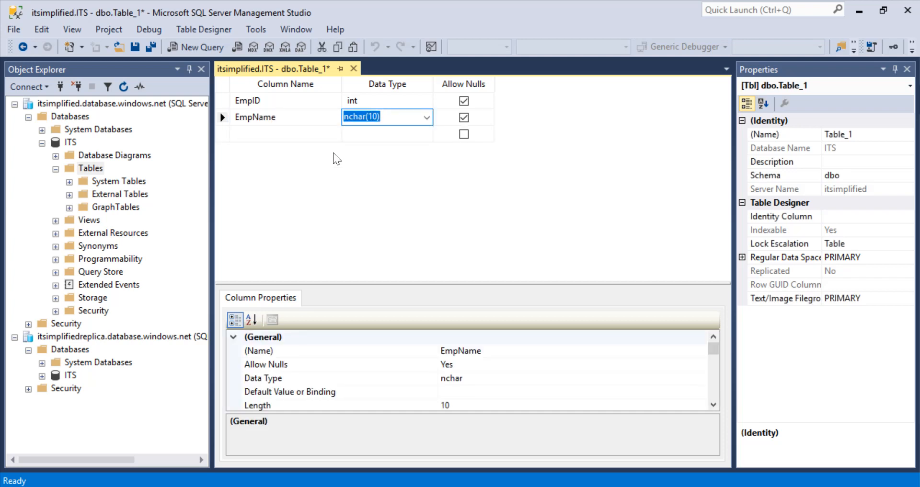
Define columns Salary as money and Age as tinyint
click(284, 133)
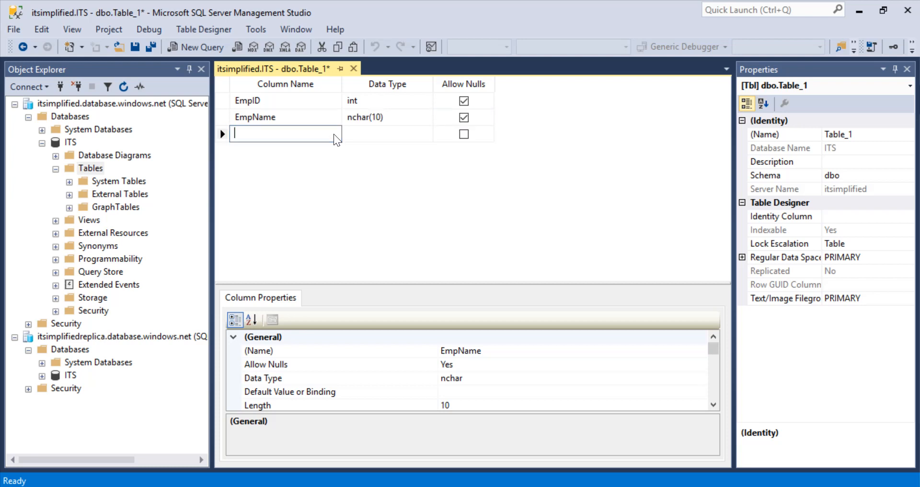
text(Salary)
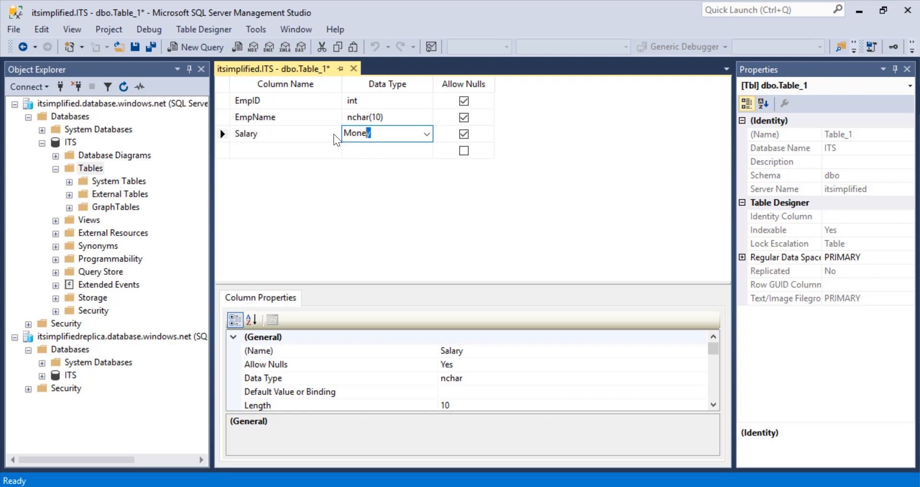
click(286, 149)
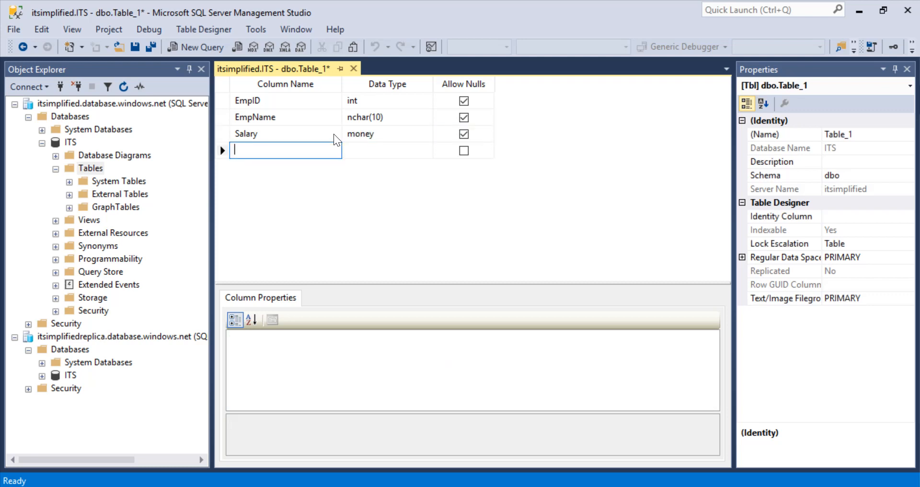
text(Age)
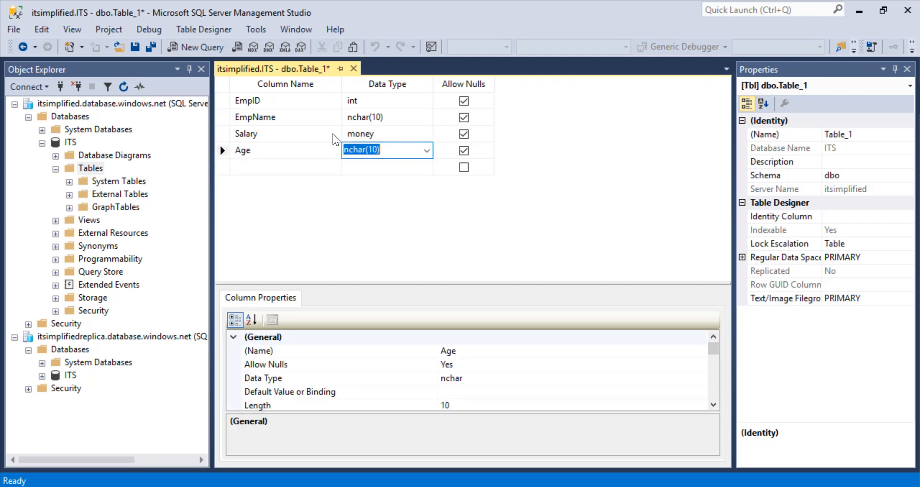
text(time(7))
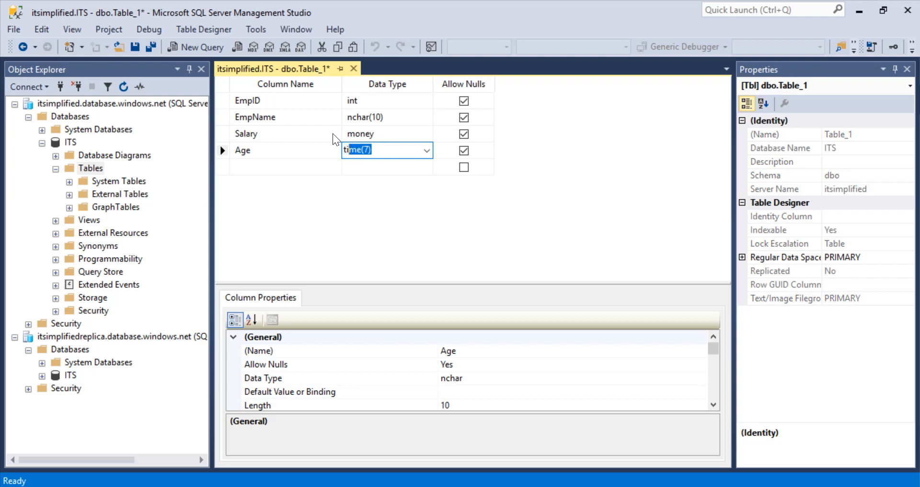
text(tinyint)
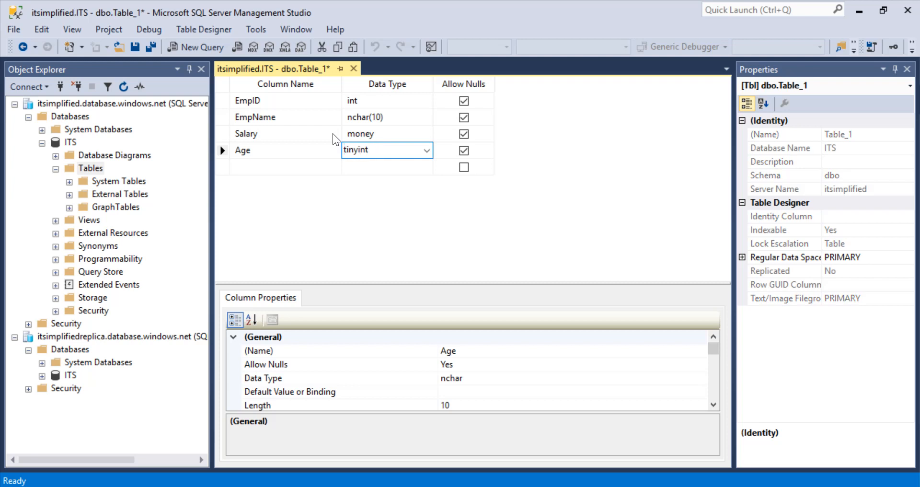
click(135, 47)
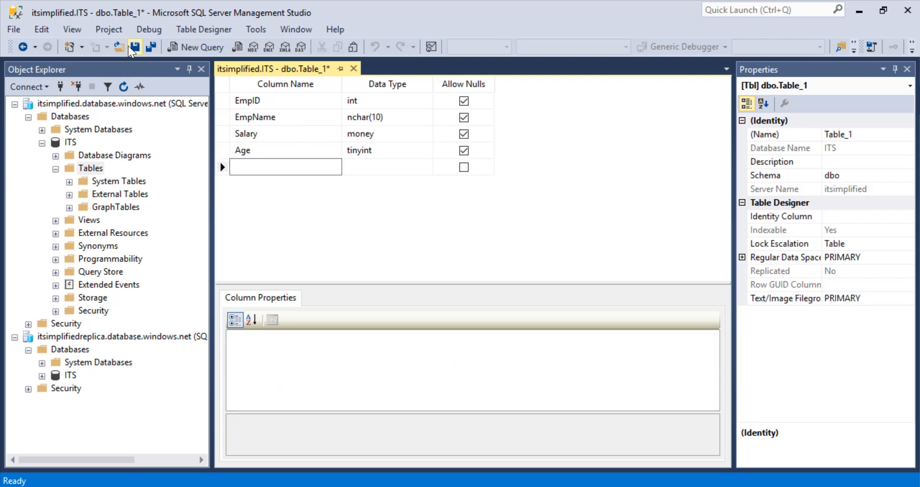
Save the new table as dbo.EmpINFO in the primary ITS database
click(135, 46)
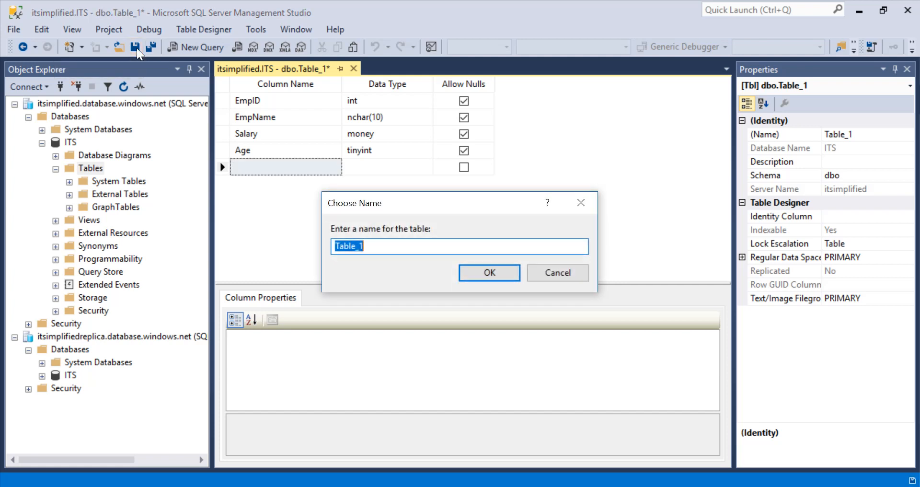
text(EmpINFO)
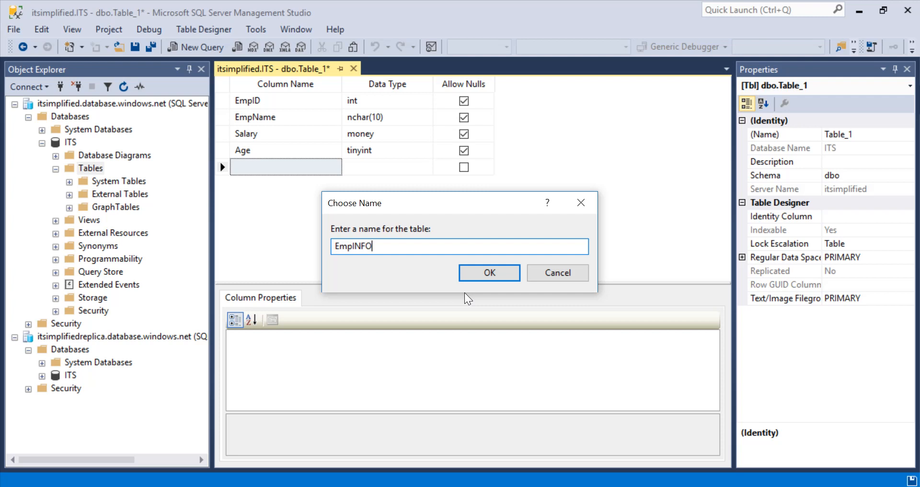
click(489, 272)
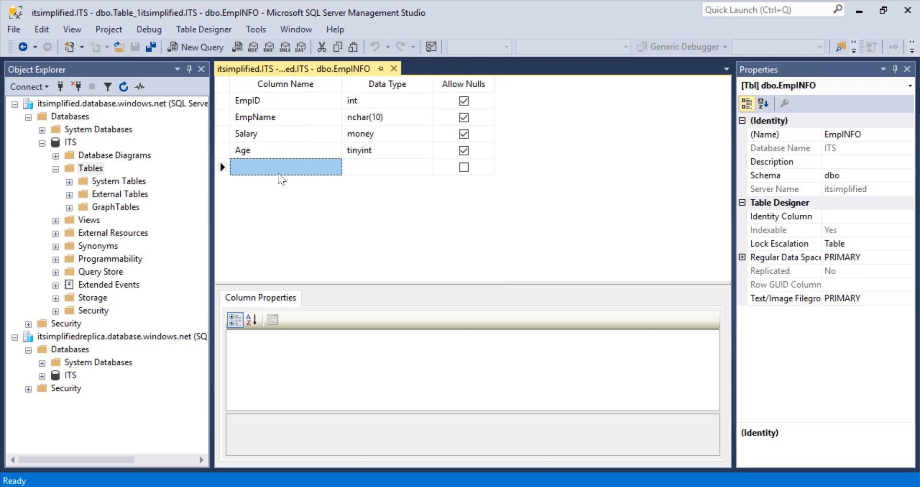
mouse_move(316, 207)
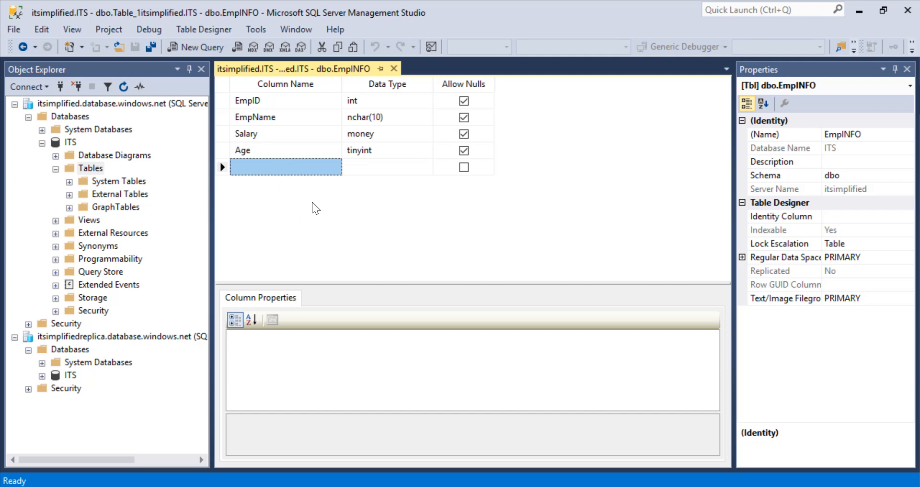
mouse_move(80, 188)
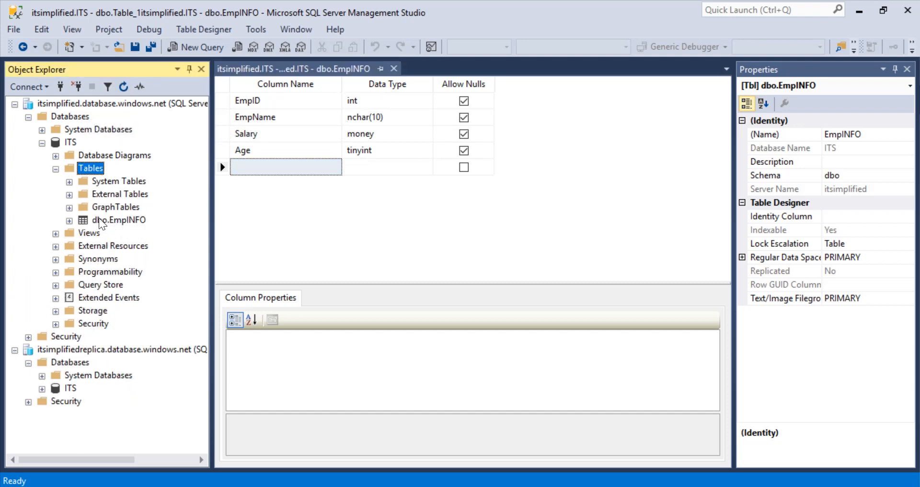
mouse_move(136, 229)
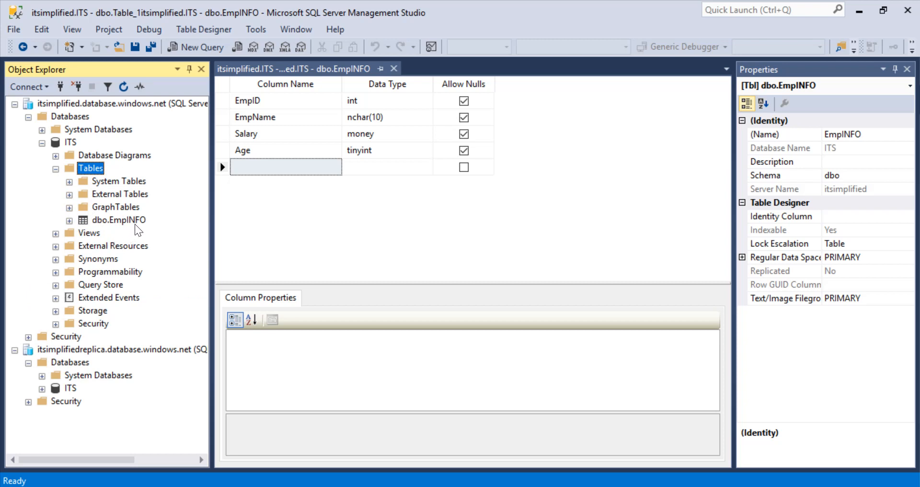
mouse_move(63, 417)
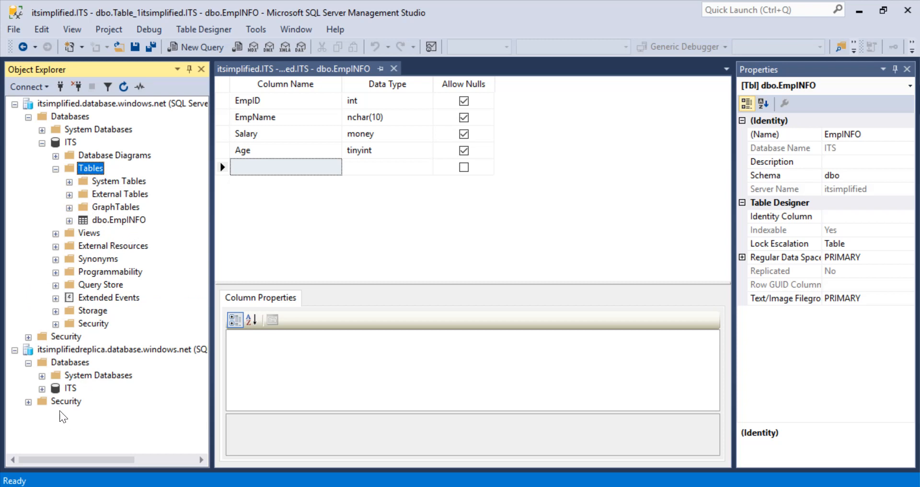
mouse_move(42, 386)
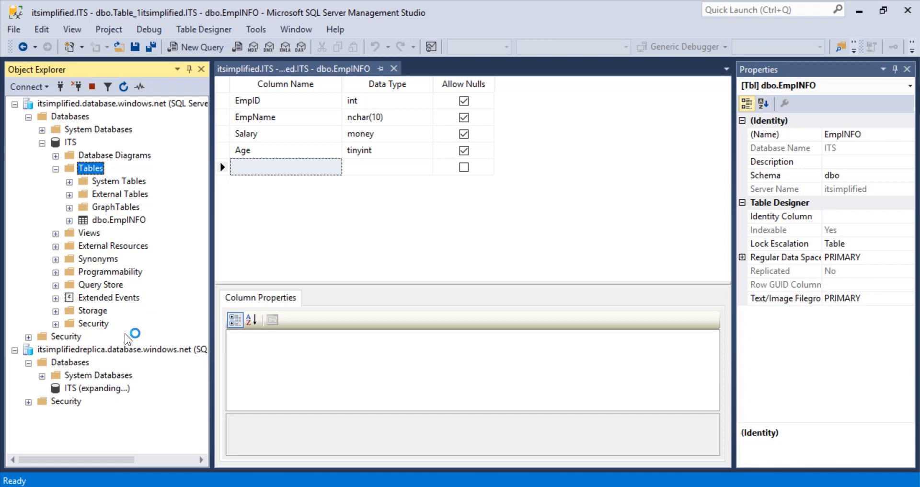
Expand the replica's ITS Tables to find the replicated dbo.EmpINFO table
scroll(down, 3)
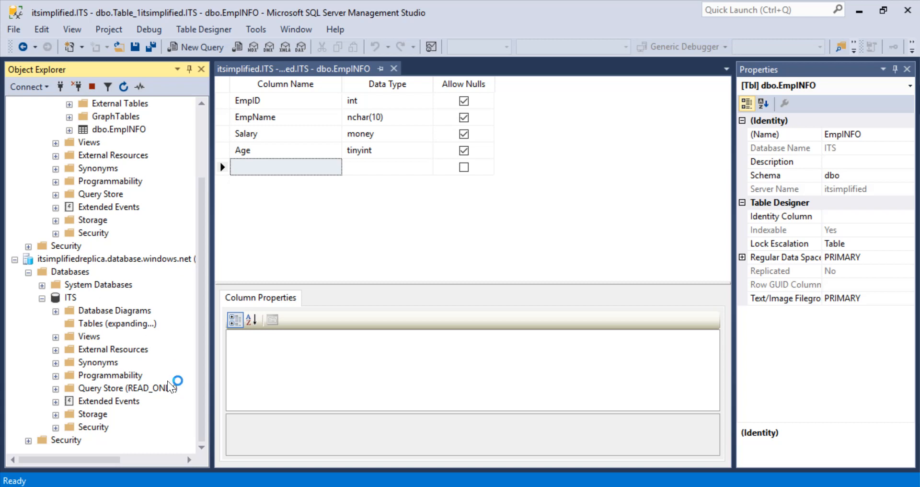
mouse_move(123, 340)
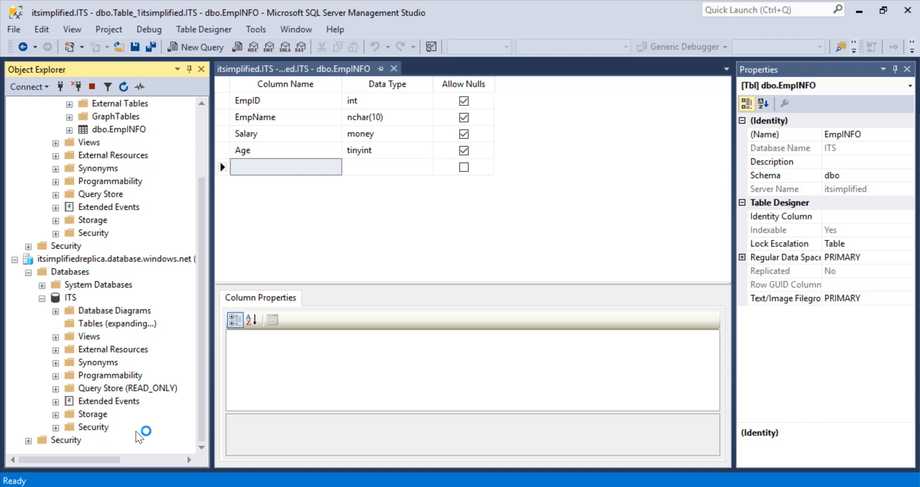
click(42, 322)
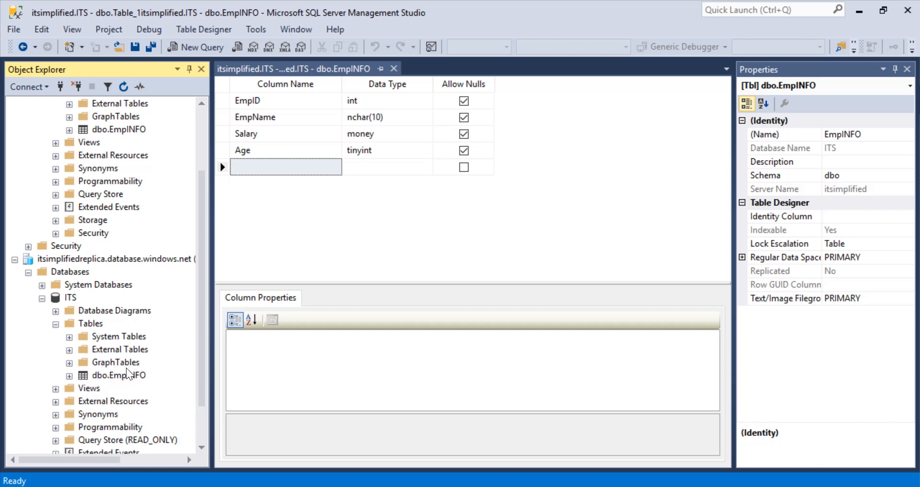
click(119, 375)
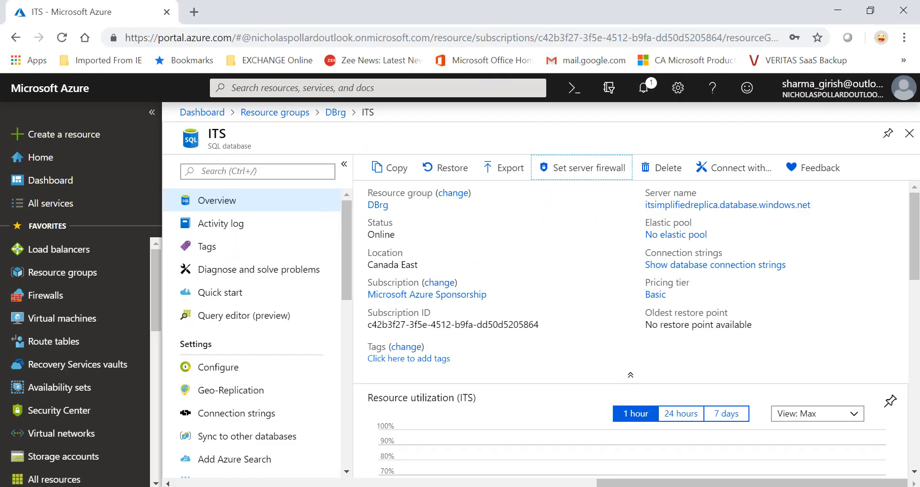
Scroll through the replica ITS database Overview blade to view its resource utilization chart
scroll(down, 3)
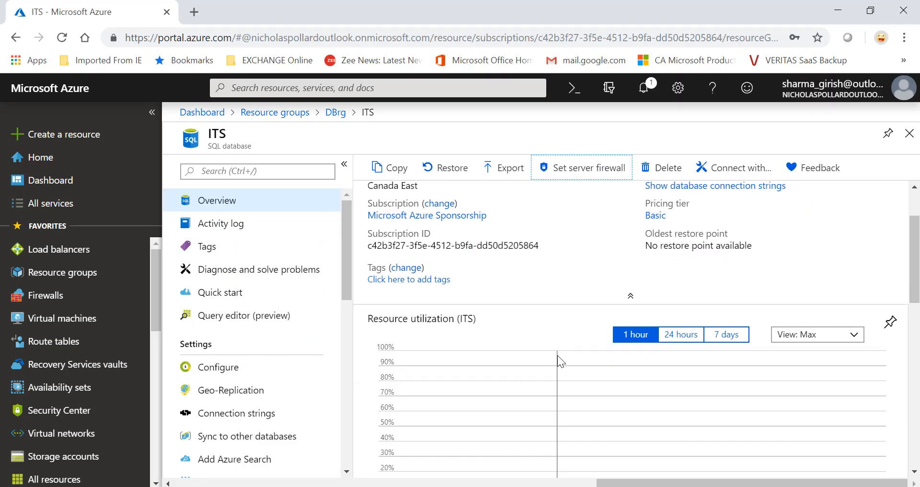
scroll(up, 3)
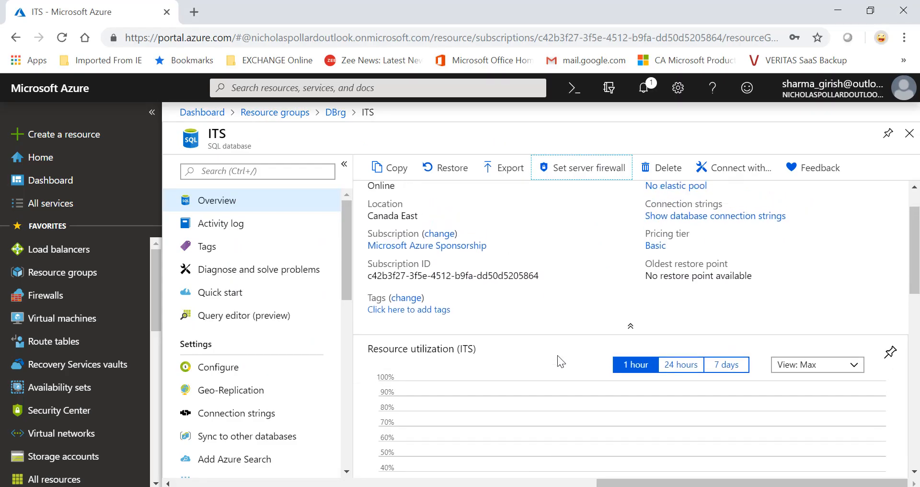